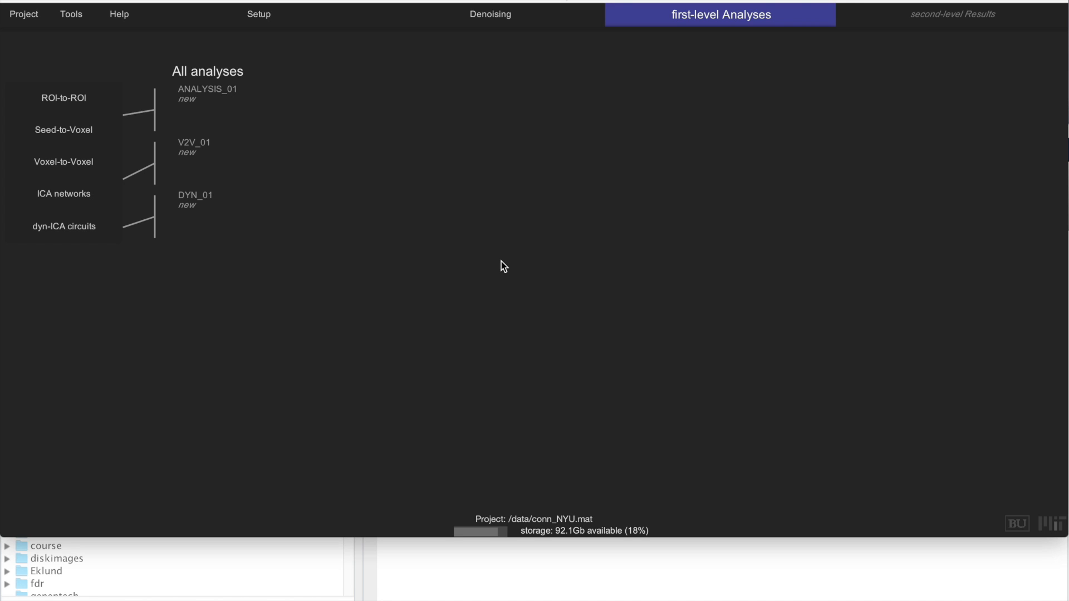
mouse_move(494, 206)
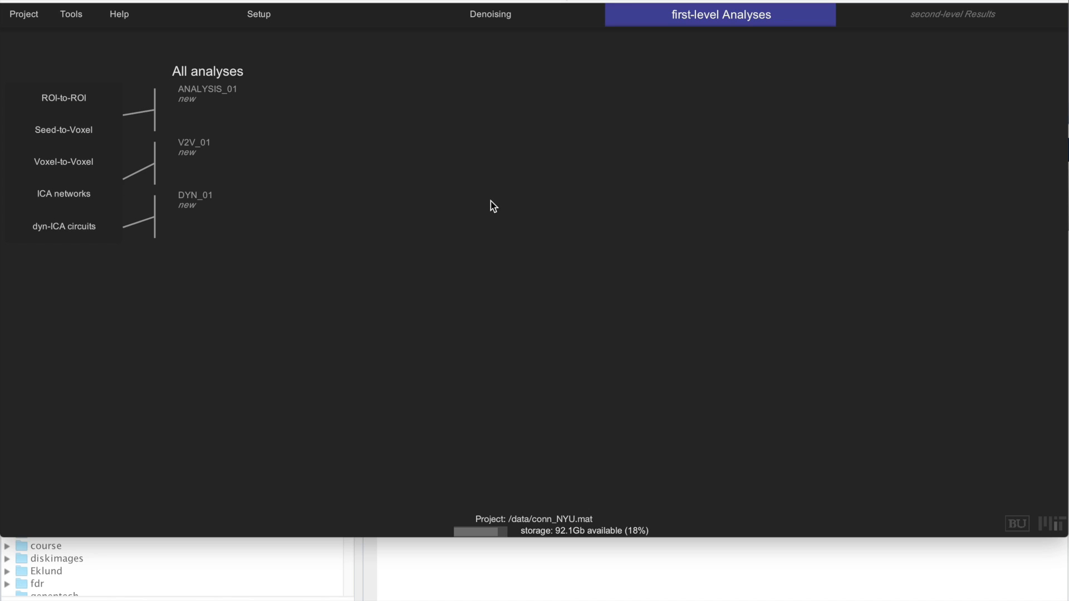
Step: Load the ROI-to-ROI / Seed-to-Voxel first-level analysis from the Analyses overview
click(62, 98)
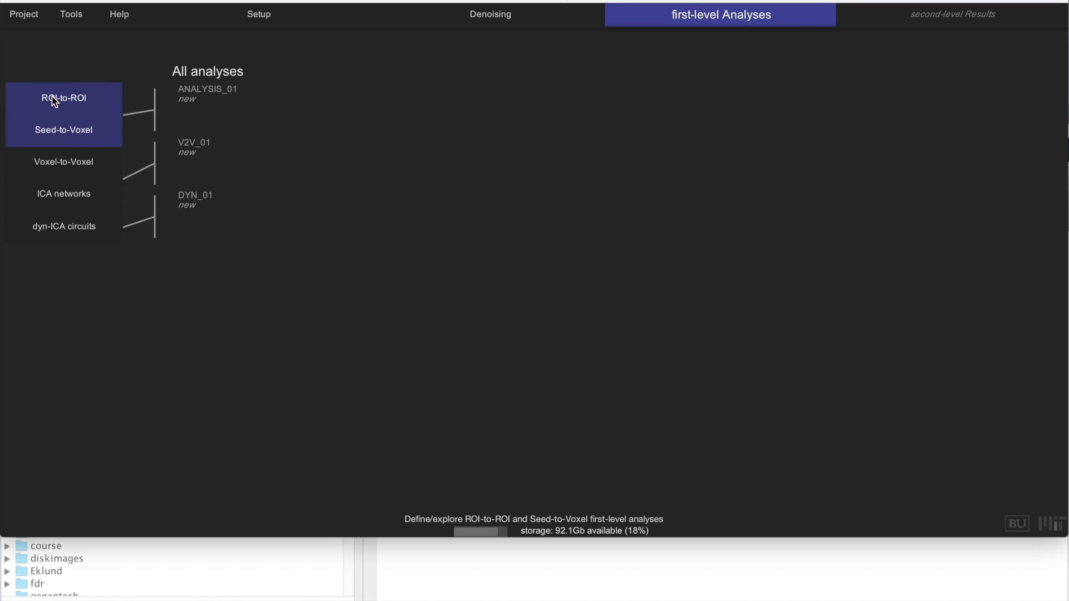
click(62, 98)
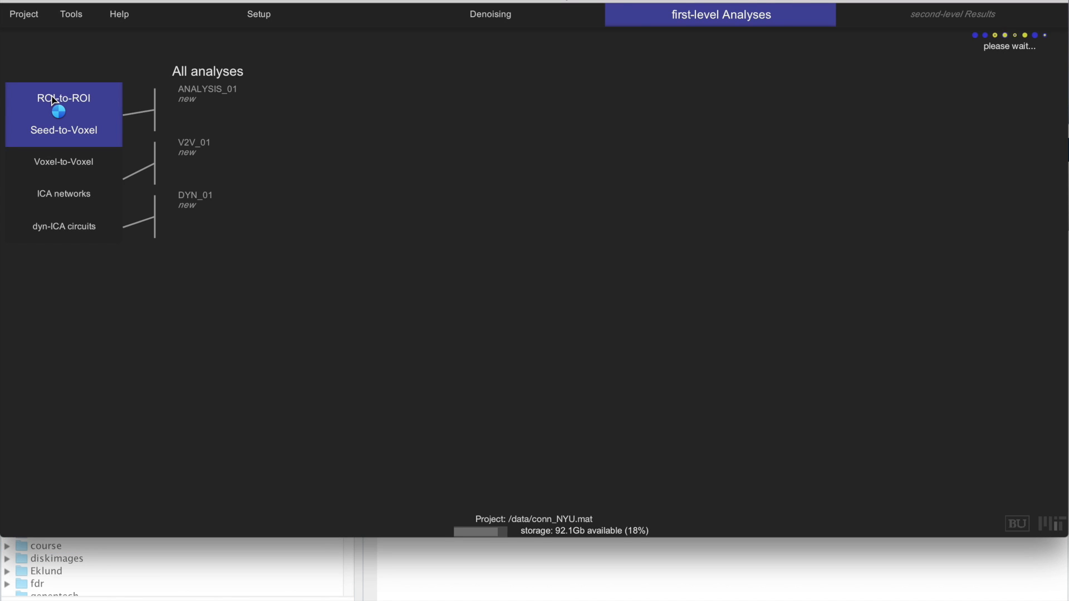
Step: Rename the first-level analysis to network_SBC through the analysis name choices
click(207, 89)
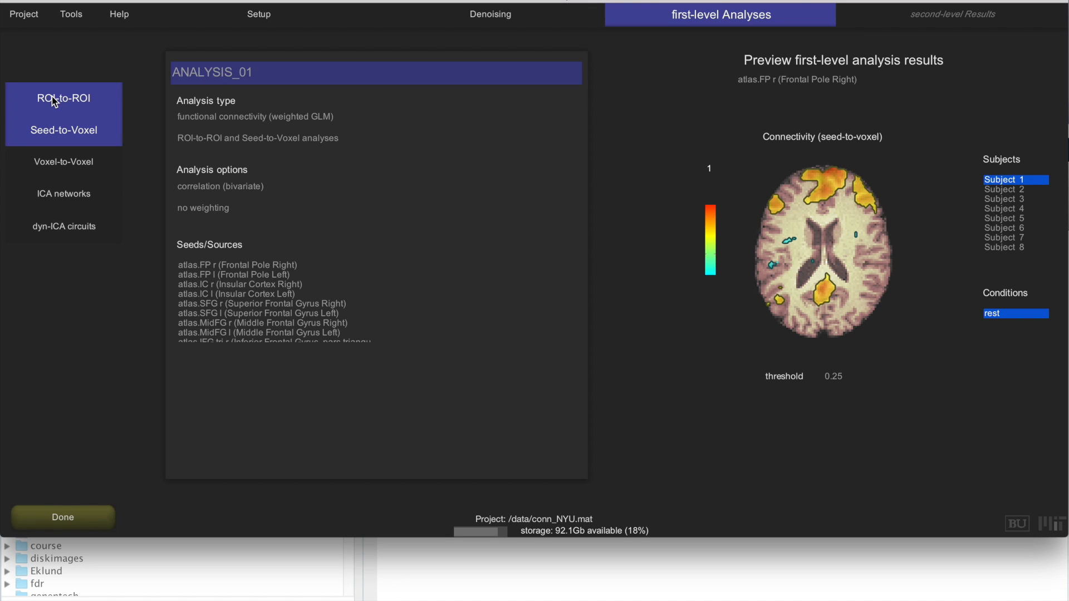
mouse_move(222, 74)
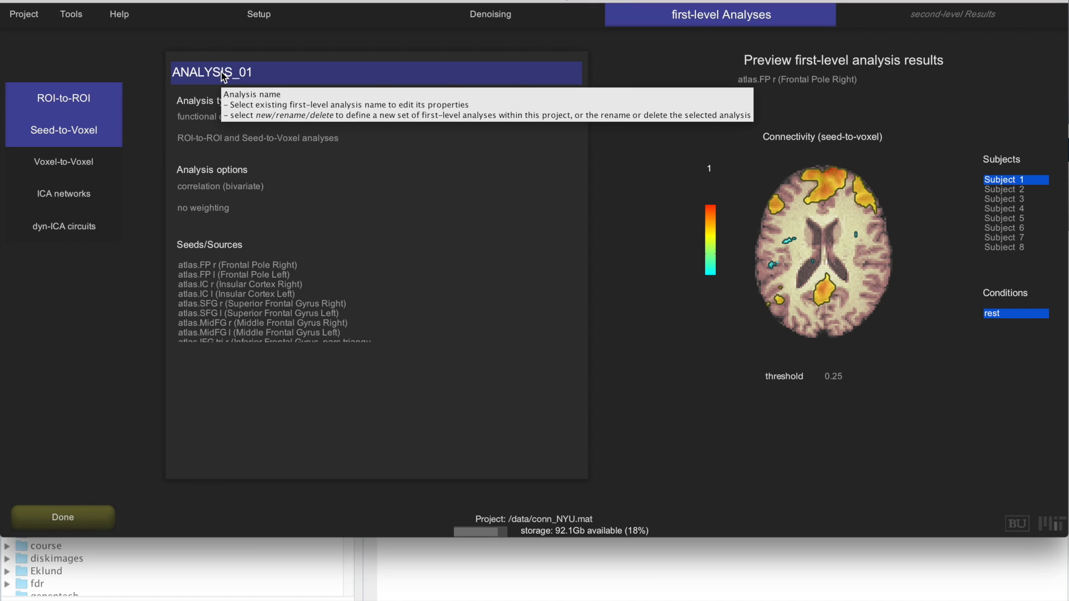
click(214, 73)
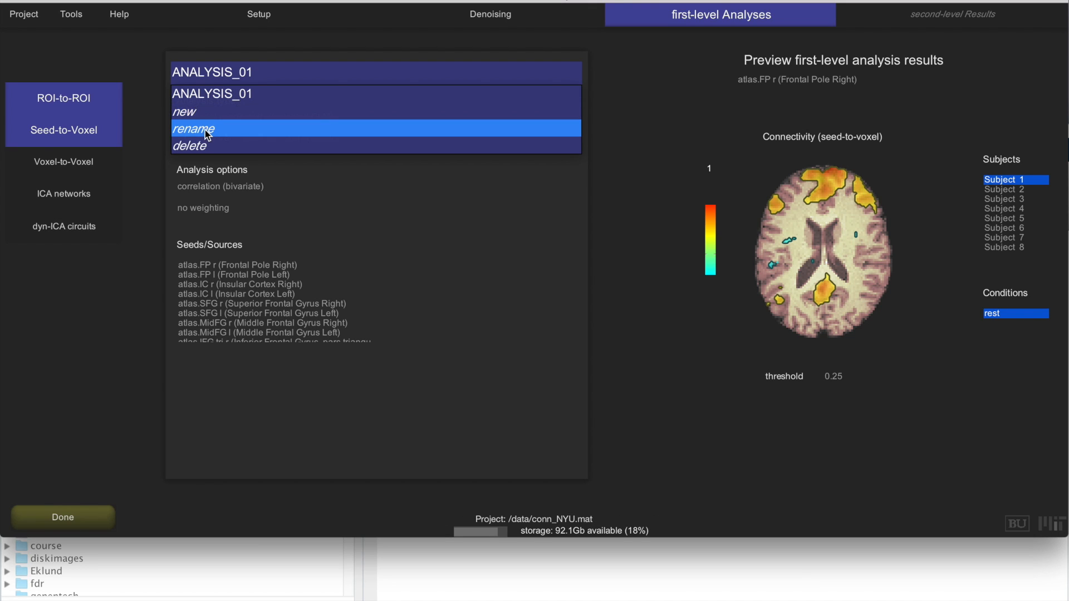
click(193, 130)
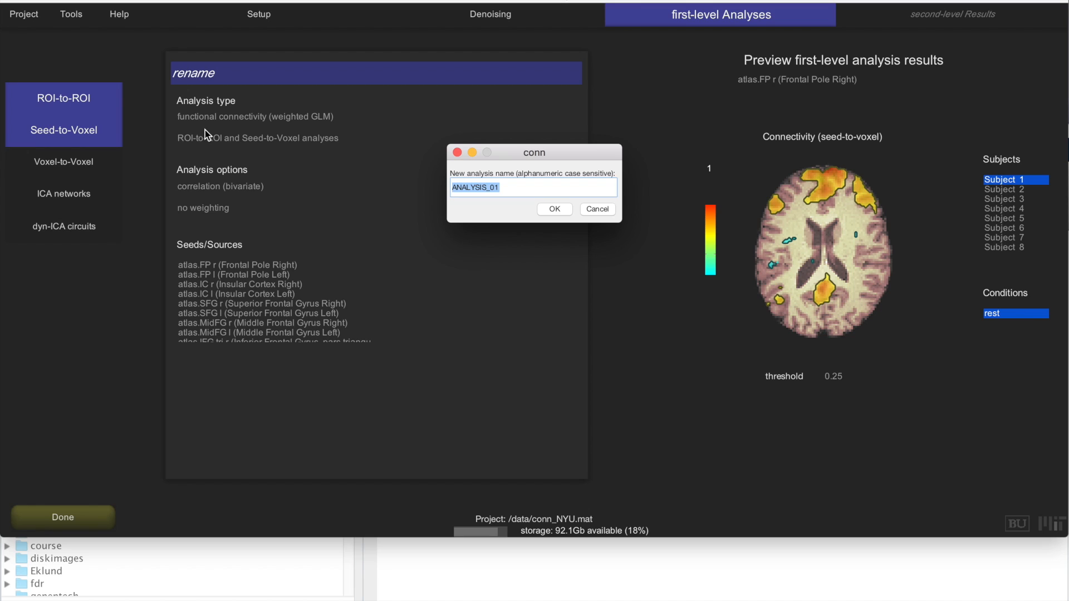
text(network)
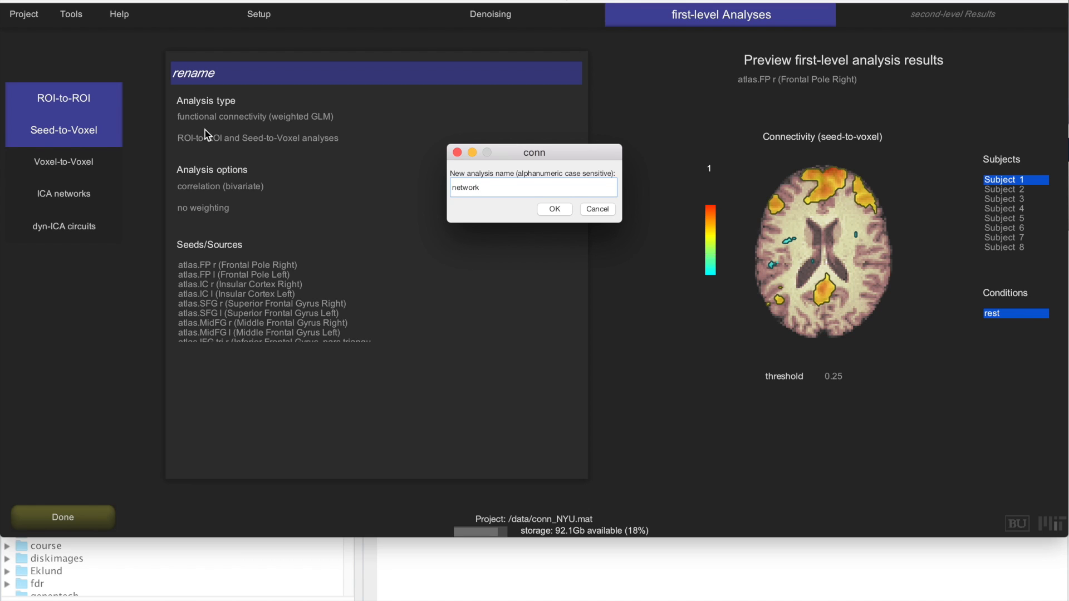
text(_SBC)
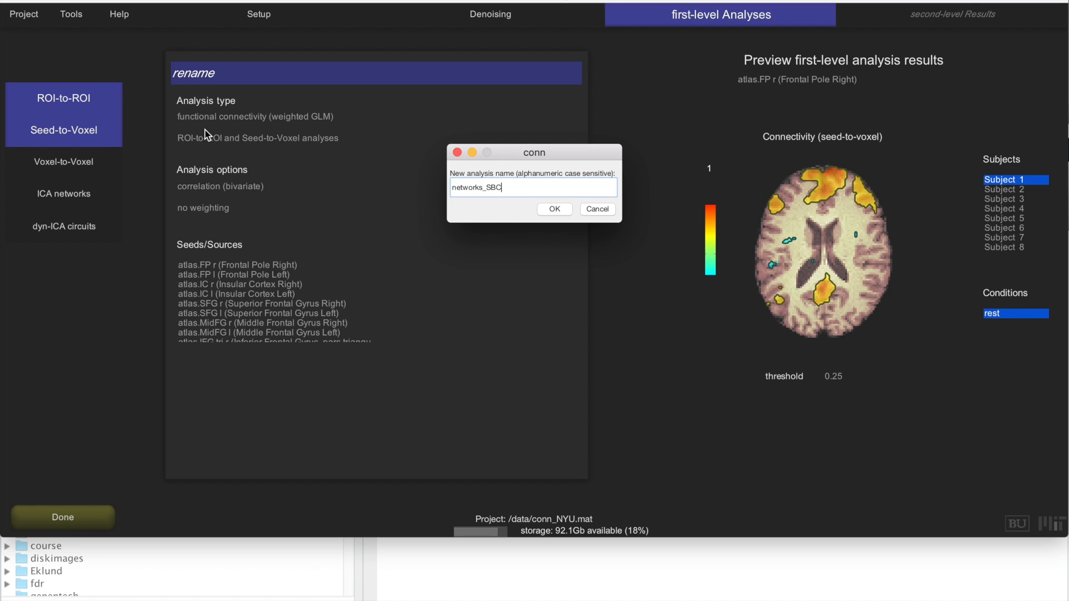
click(554, 209)
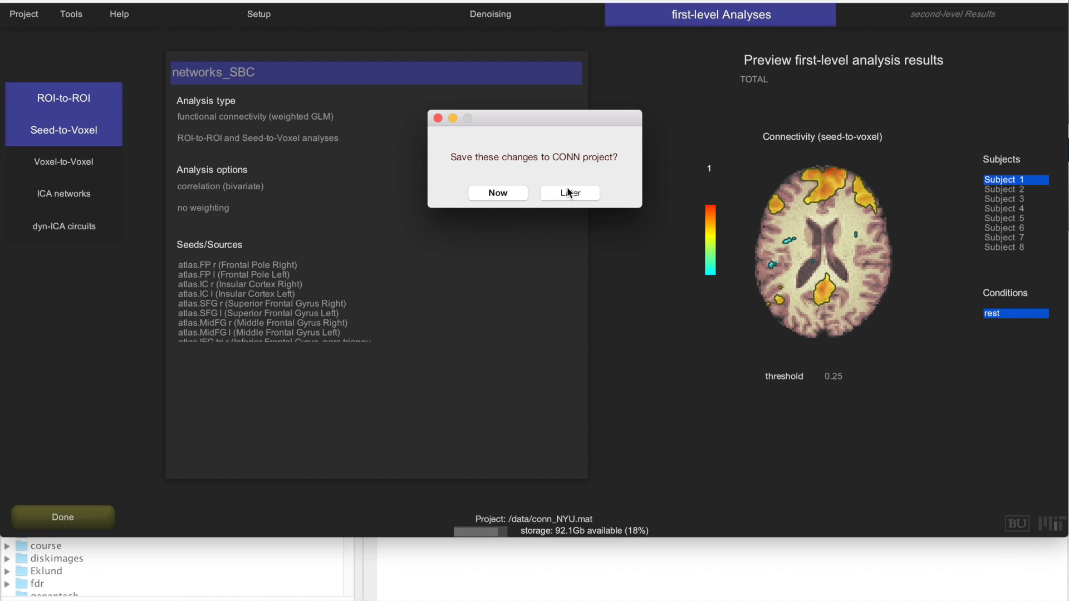
Step: Postpone saving with Later and keep 'ROI-to-ROI and Seed-to-Voxel analyses' as the analysis type
click(569, 192)
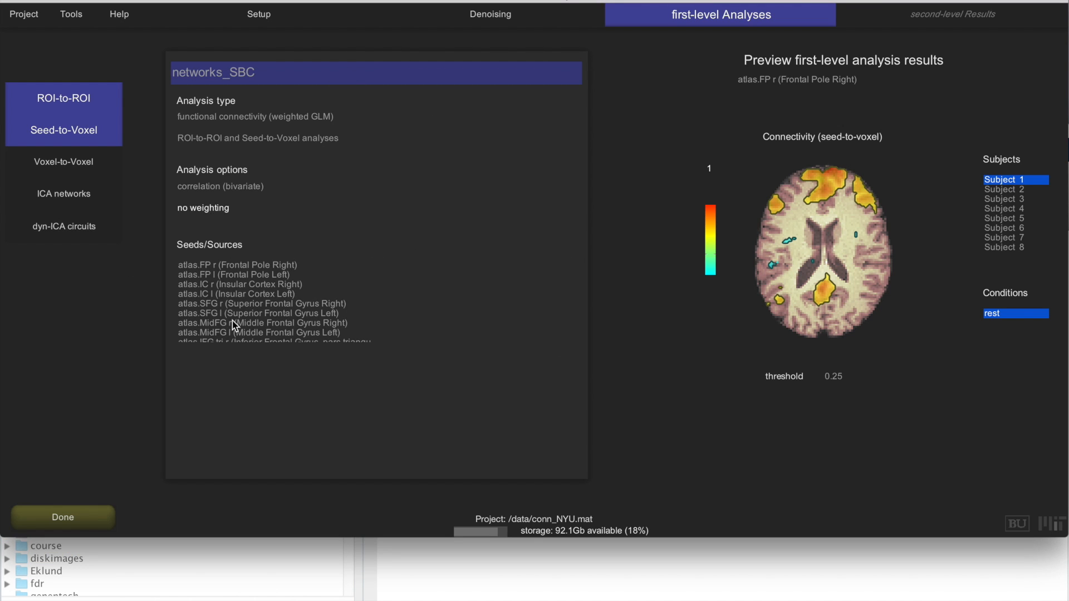
mouse_move(361, 381)
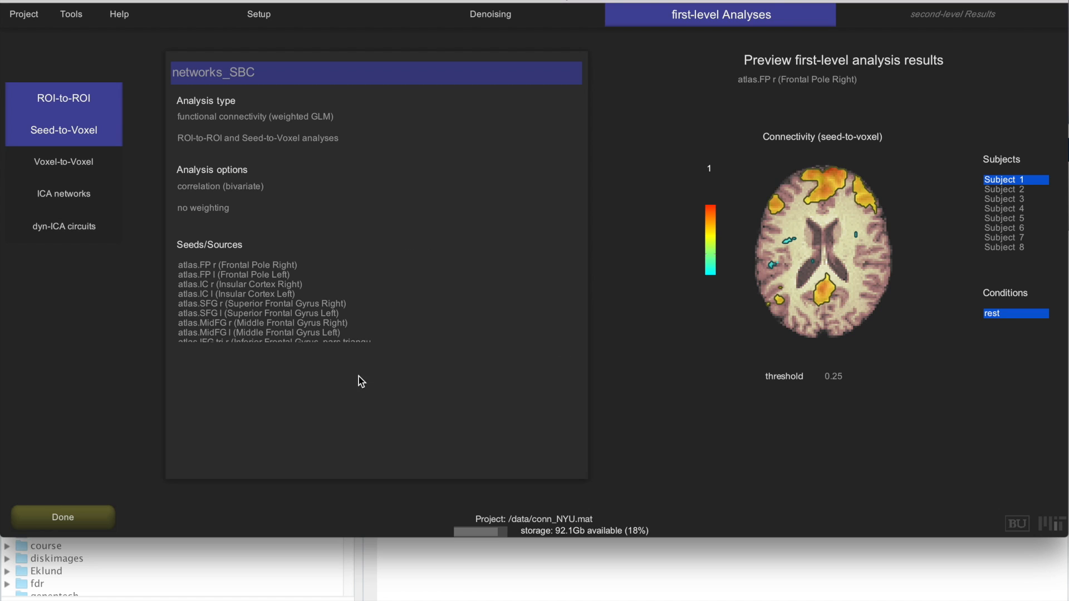
mouse_move(660, 185)
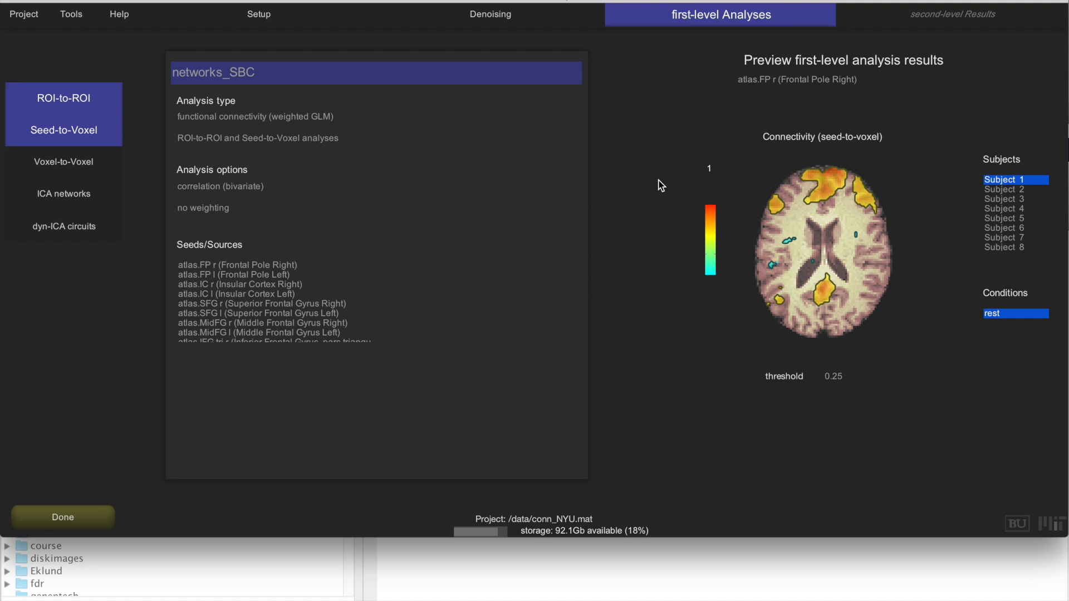
mouse_move(225, 103)
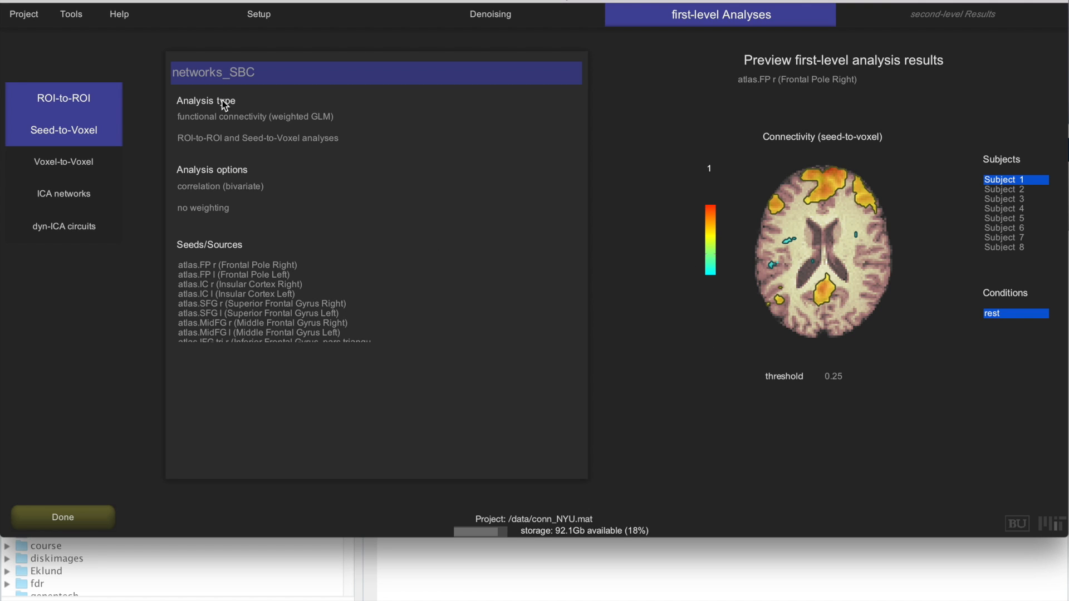
click(254, 116)
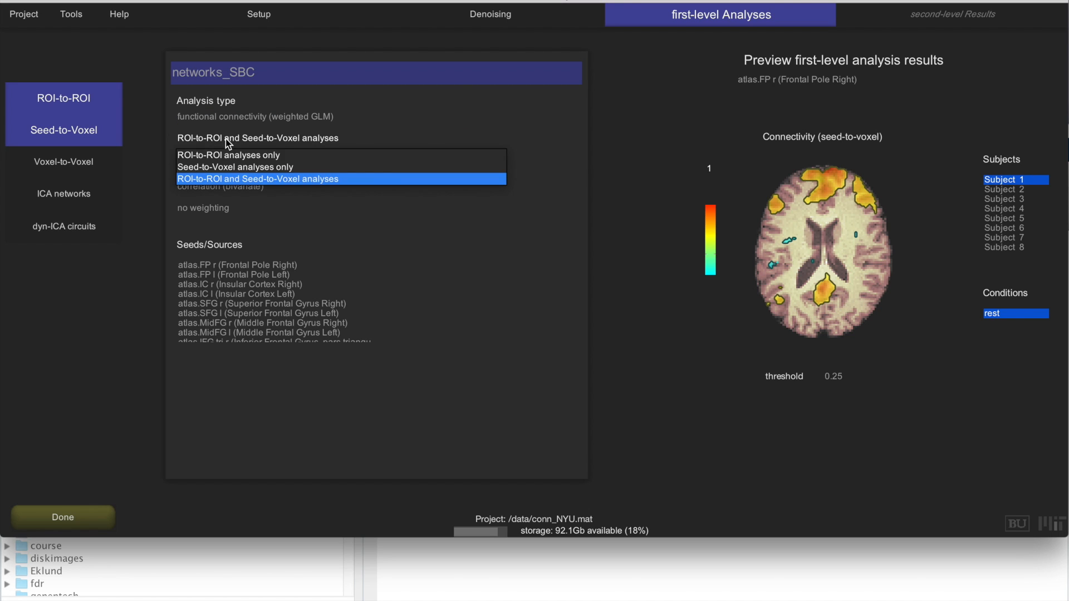
mouse_move(210, 184)
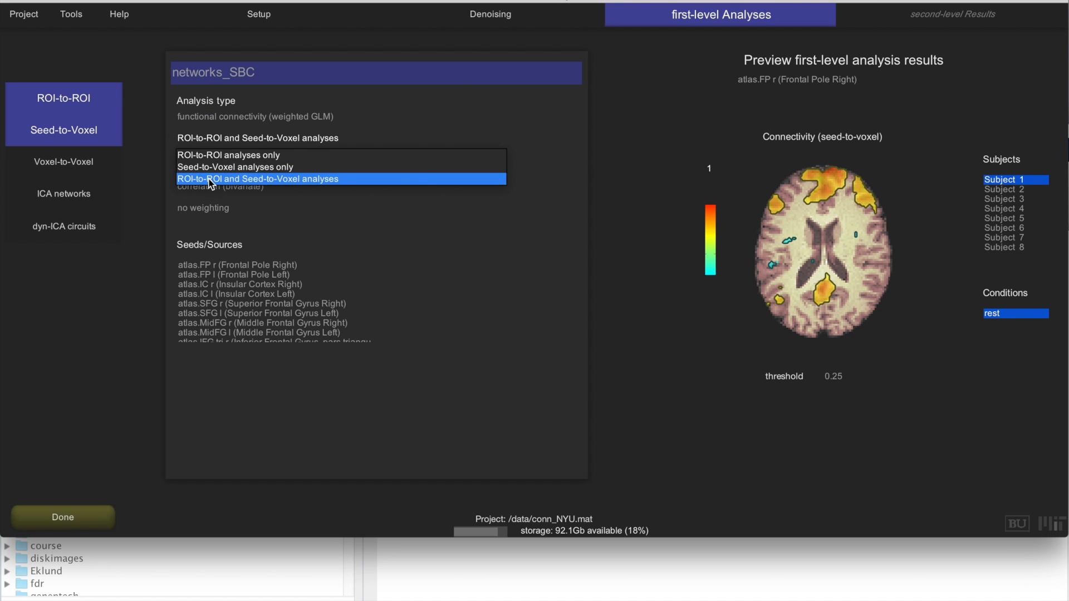
click(257, 178)
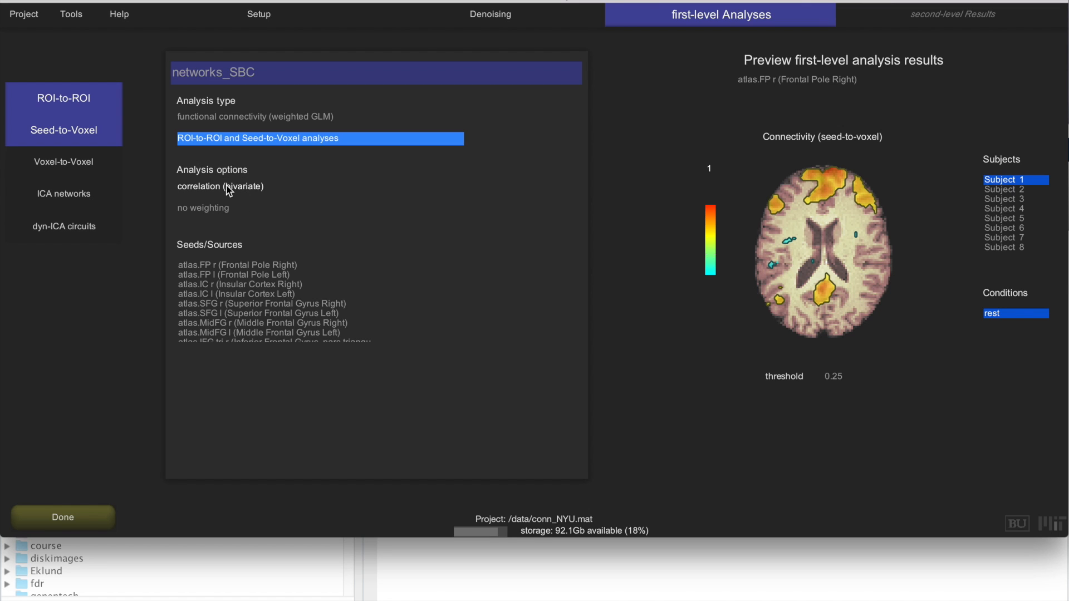
mouse_move(189, 202)
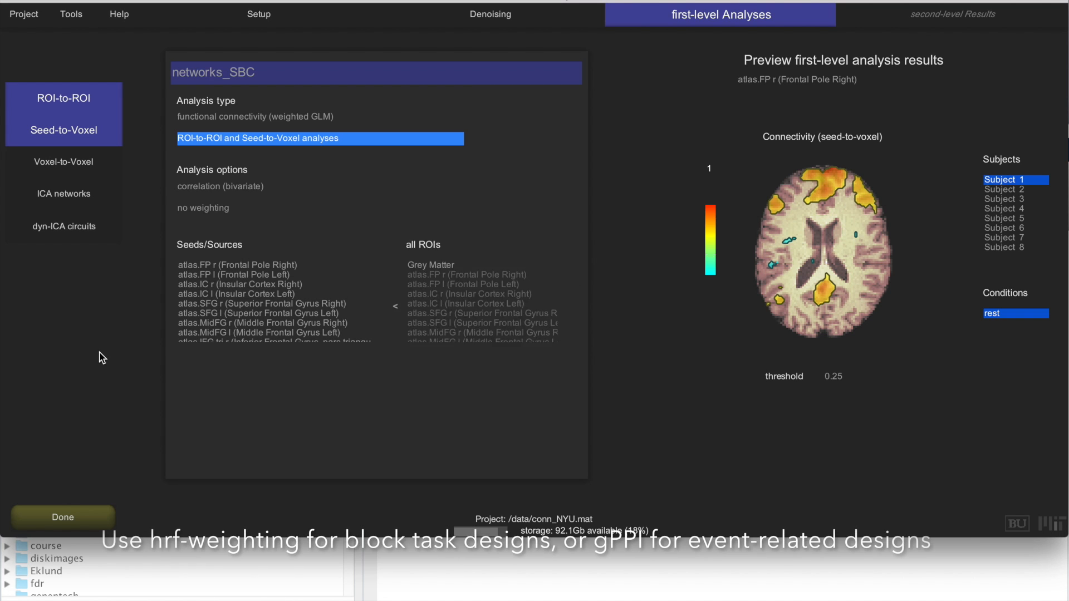
click(395, 306)
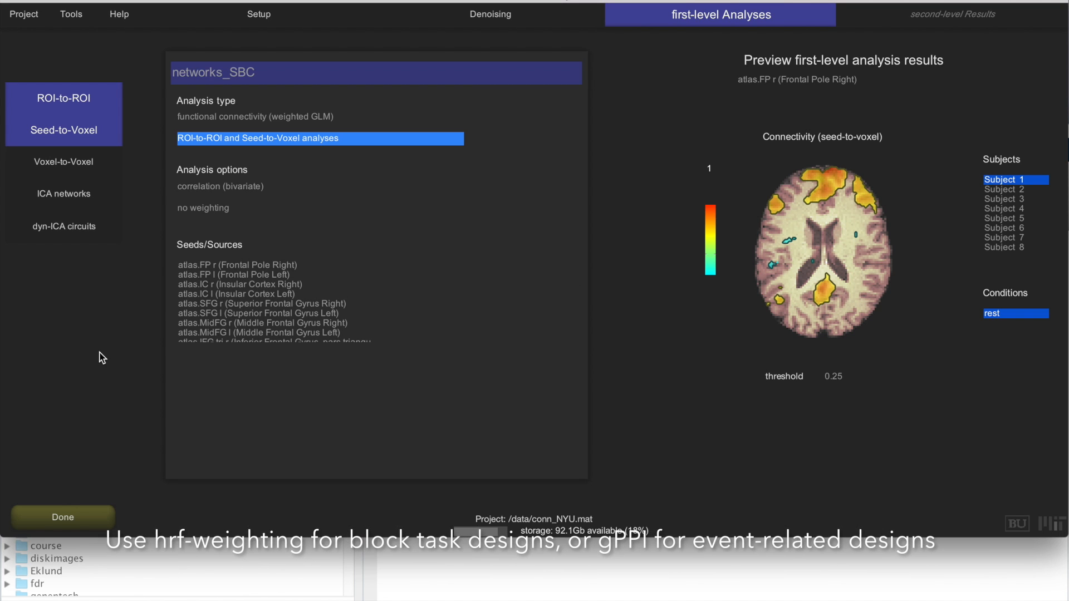
Step: Replace the atlas seeds with the networks ROIs (DefaultMode, SensoriMotor, FrontoParietal, Language)
click(235, 294)
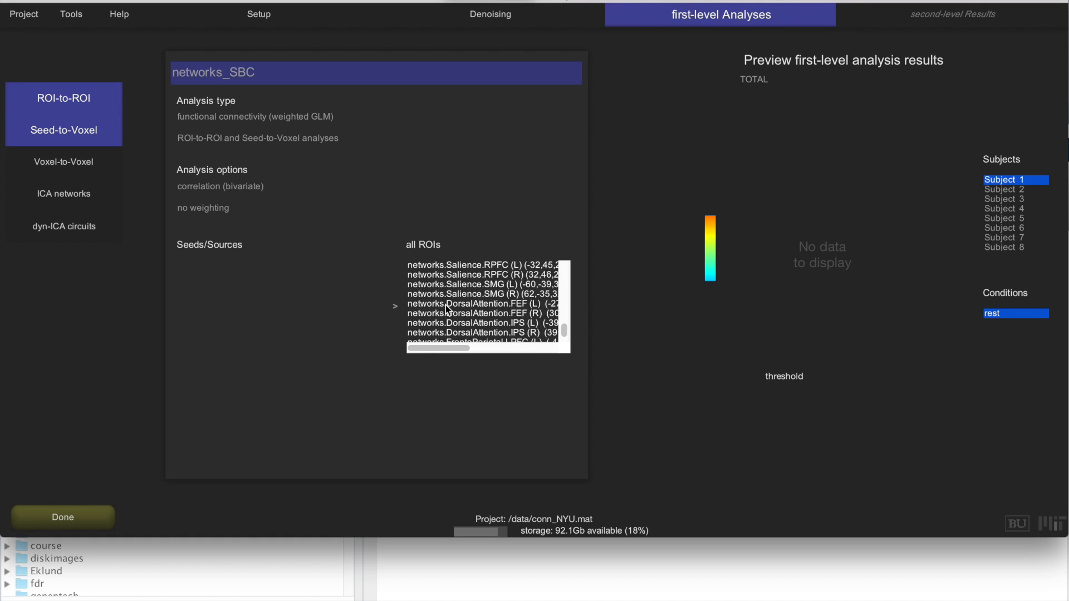
scroll(up, 3)
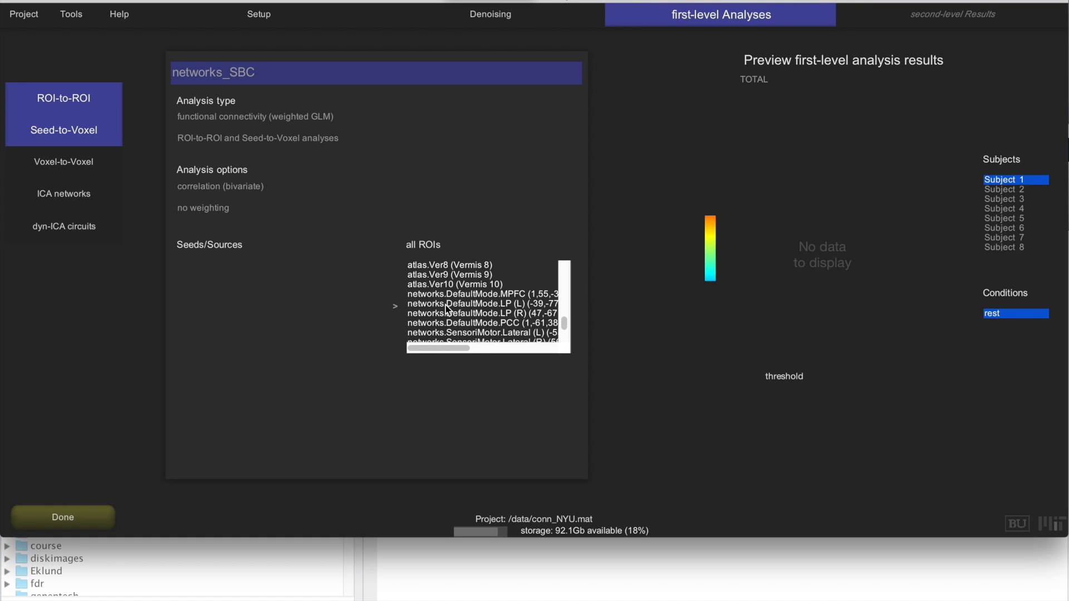
scroll(down, 3)
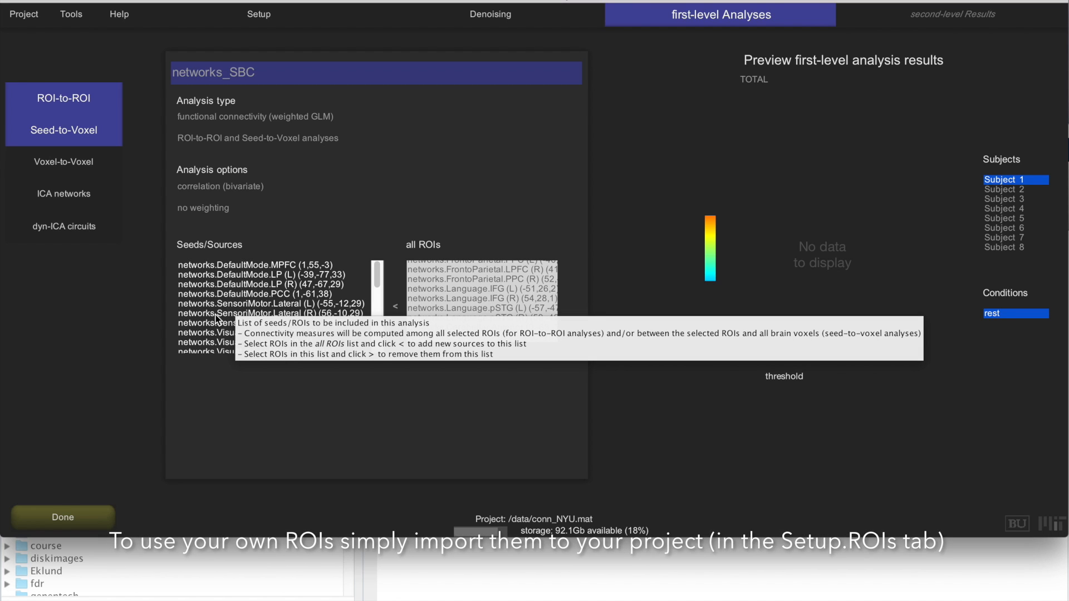
scroll(down, 3)
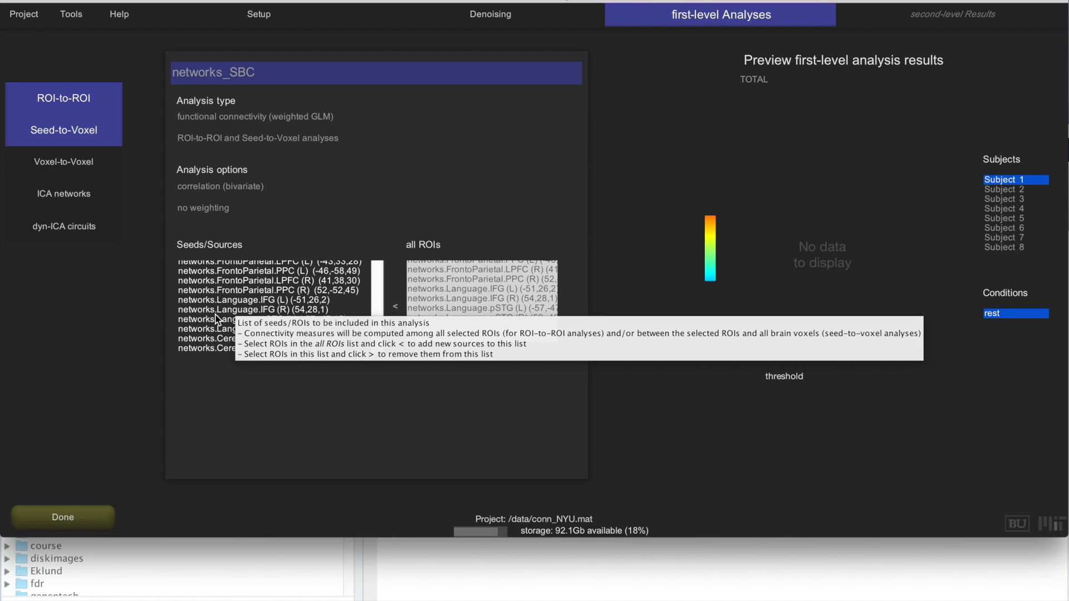
scroll(up, 3)
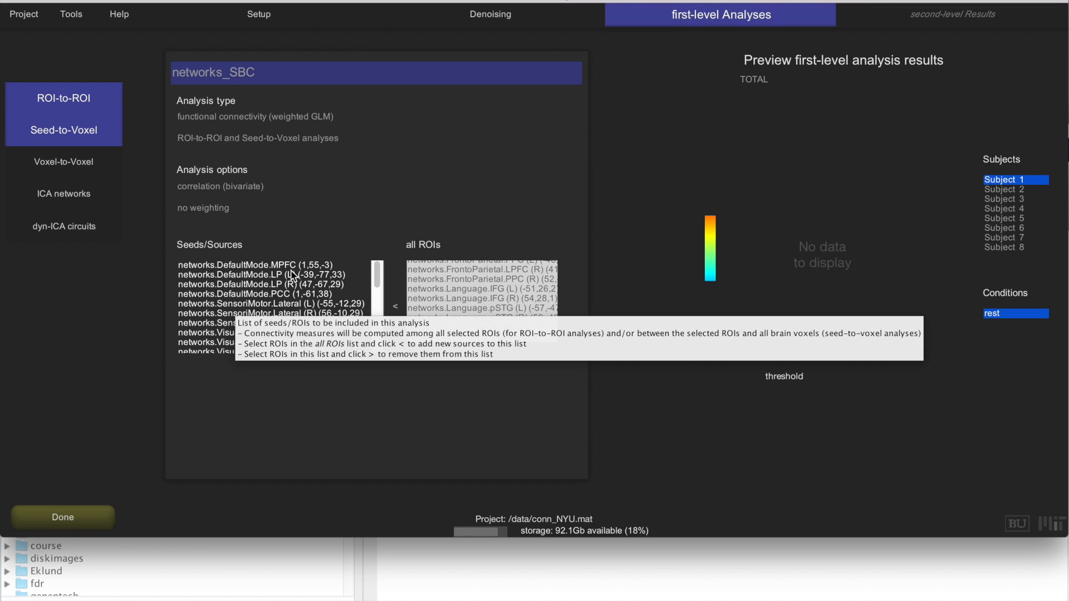
Step: Preview the DefaultMode MPFC seed connectivity map for Subjects 2, 3, 4, 6 and 7
click(266, 265)
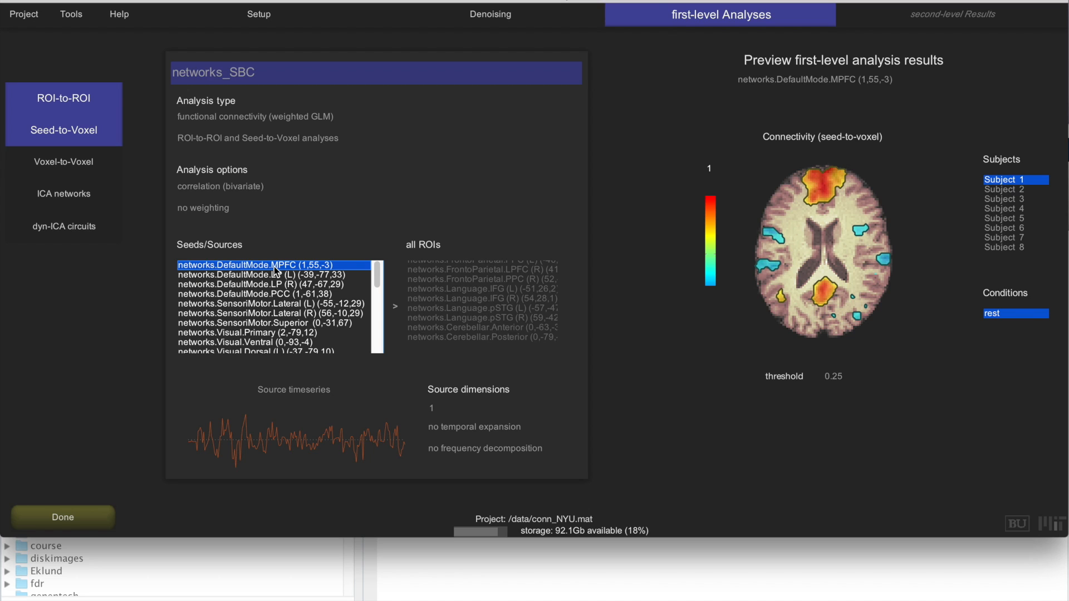
mouse_move(829, 302)
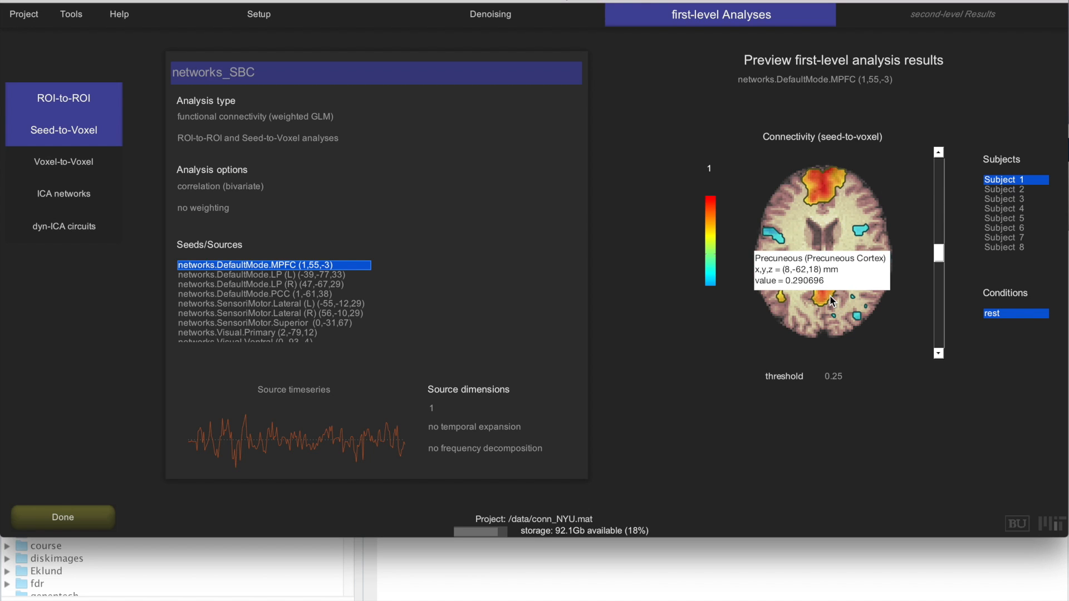
mouse_move(834, 255)
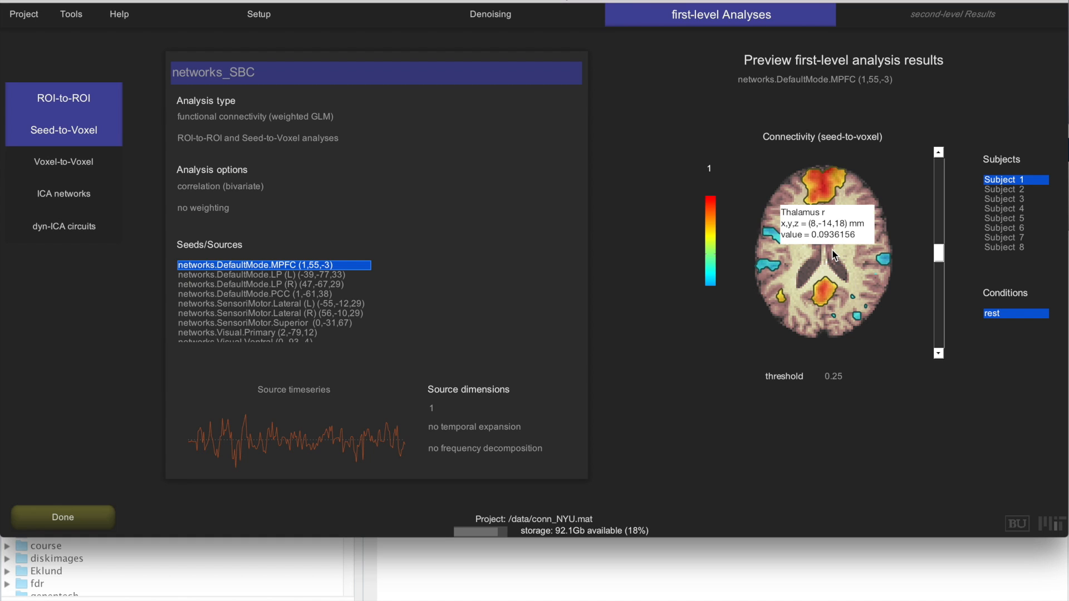
mouse_move(851, 279)
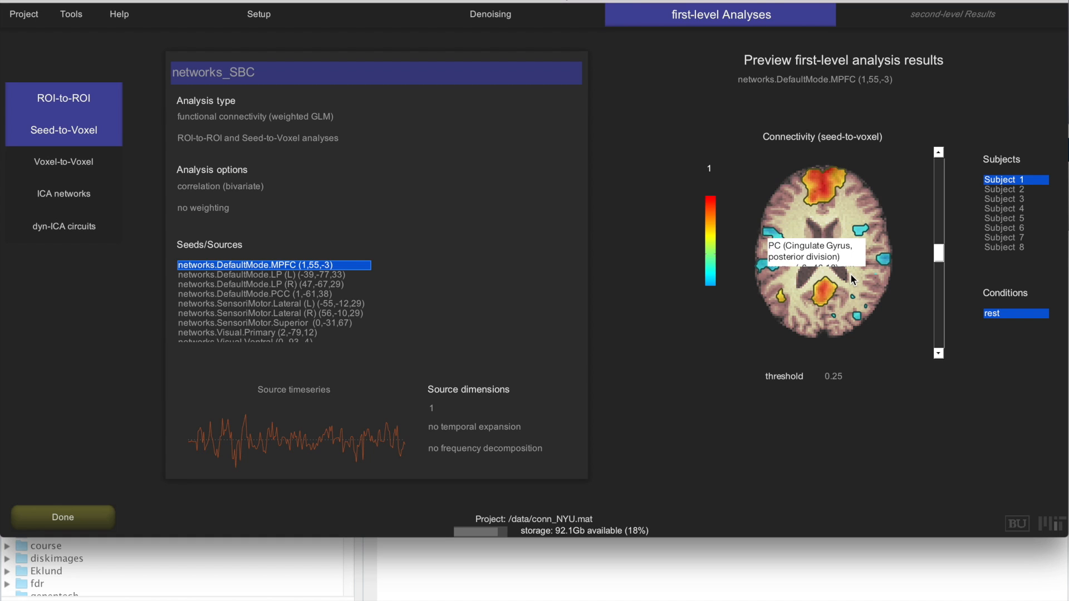
click(1002, 189)
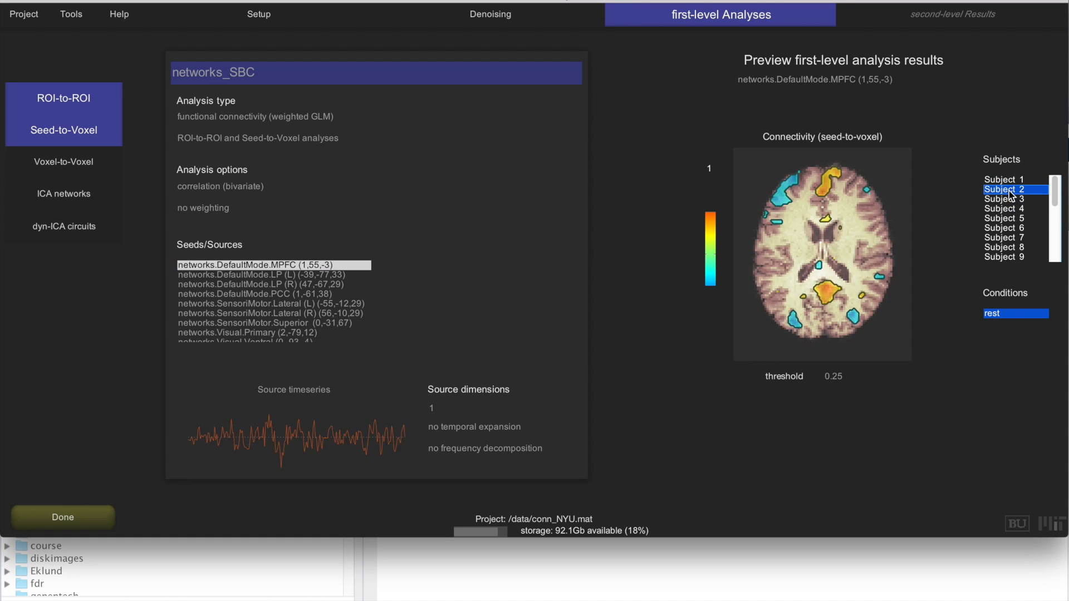
click(1003, 199)
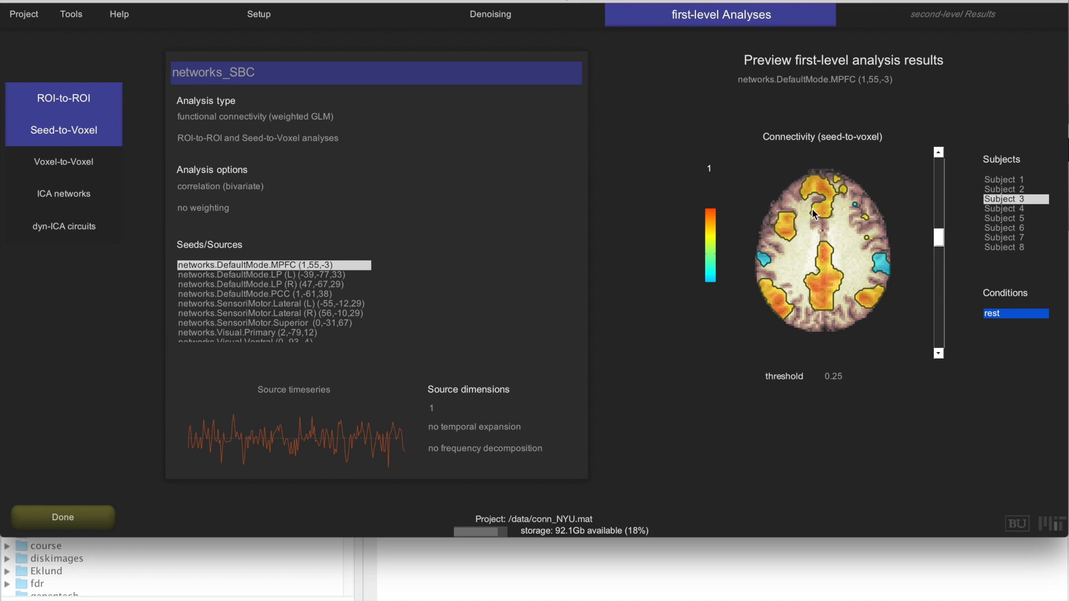
mouse_move(825, 196)
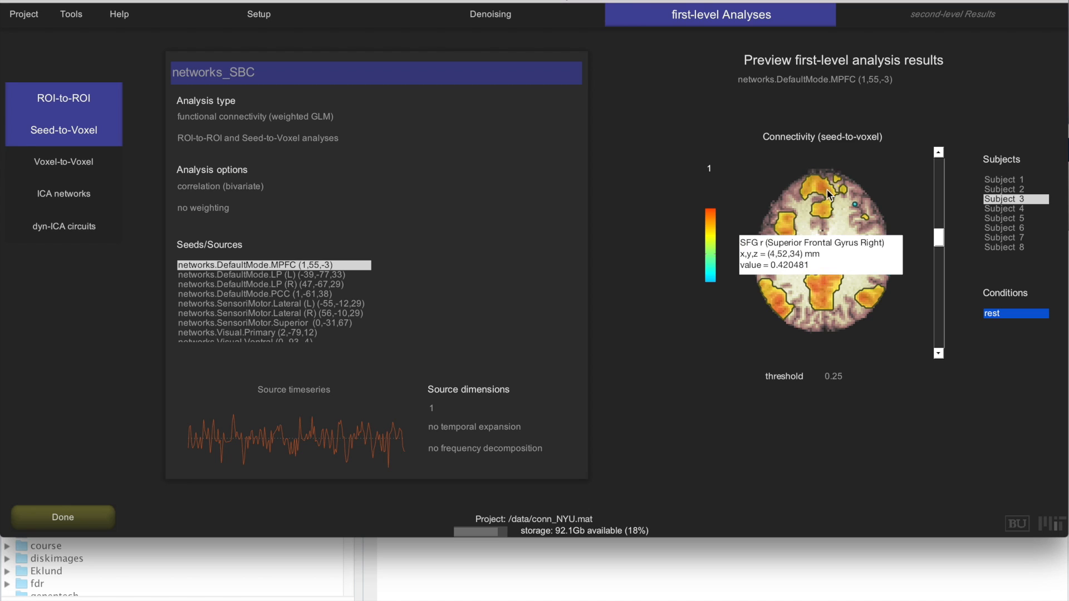
mouse_move(768, 302)
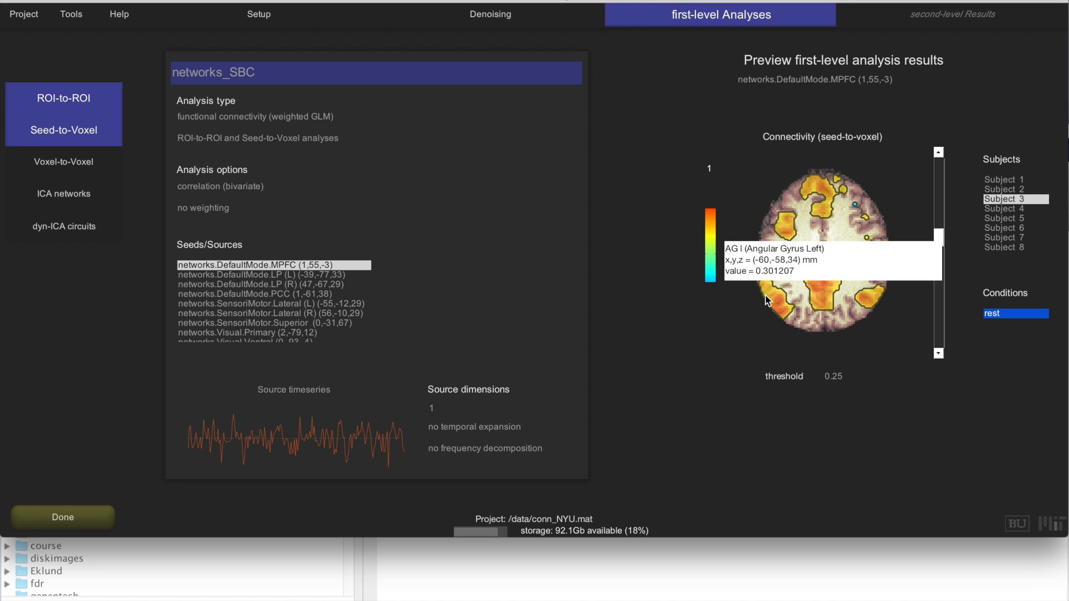
mouse_move(767, 282)
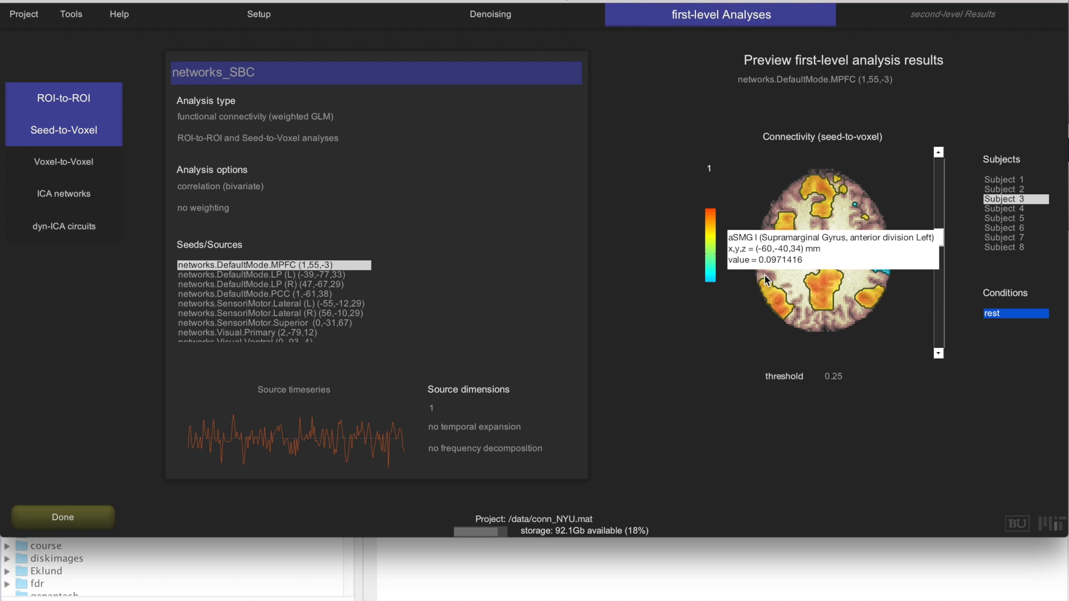
click(1004, 208)
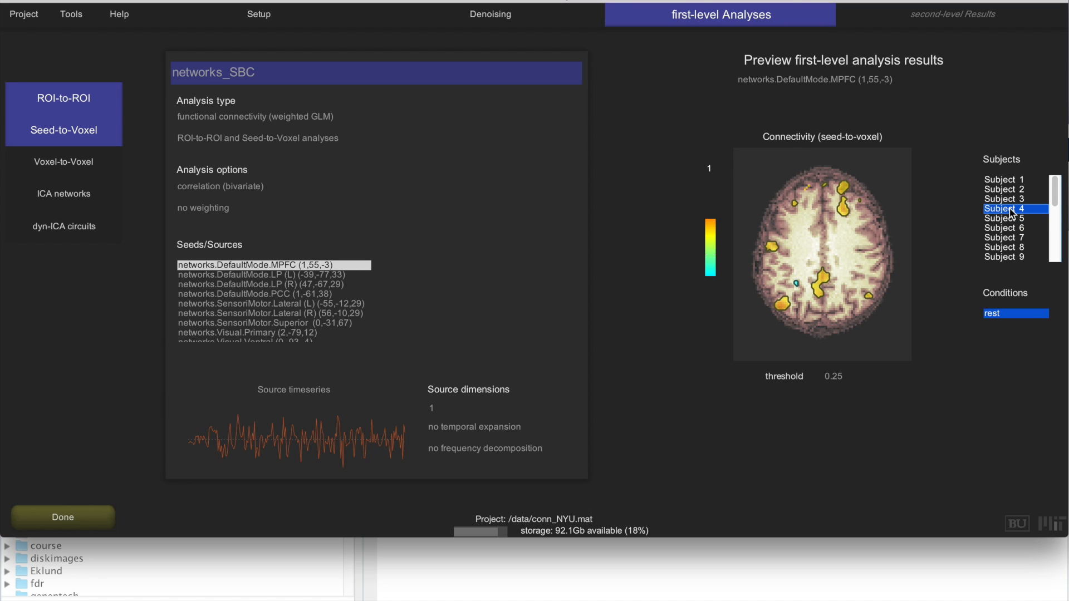
click(1013, 228)
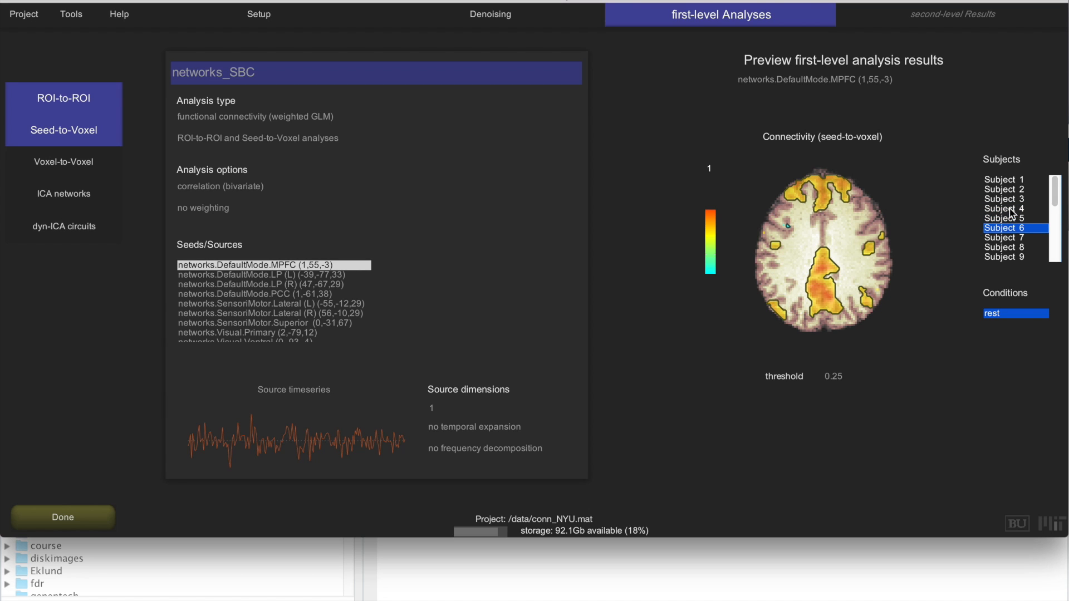
click(1015, 237)
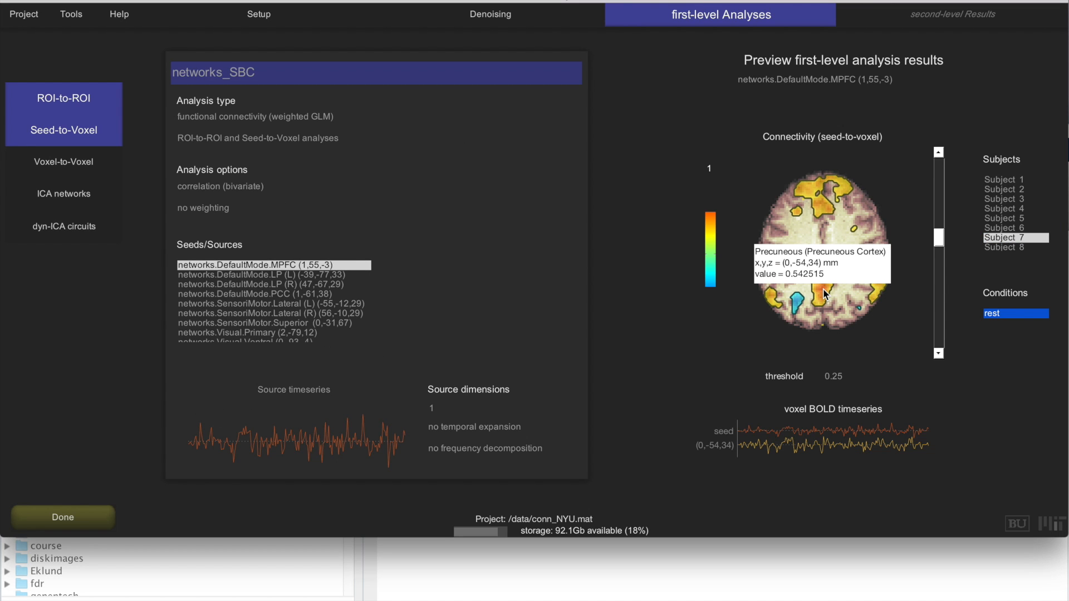
mouse_move(773, 303)
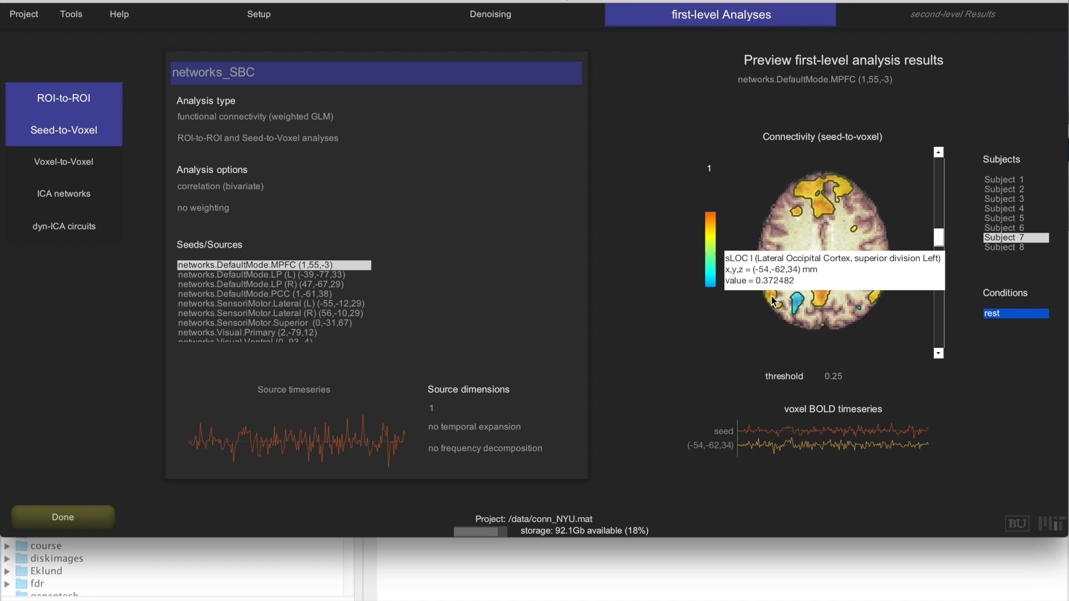
mouse_move(769, 444)
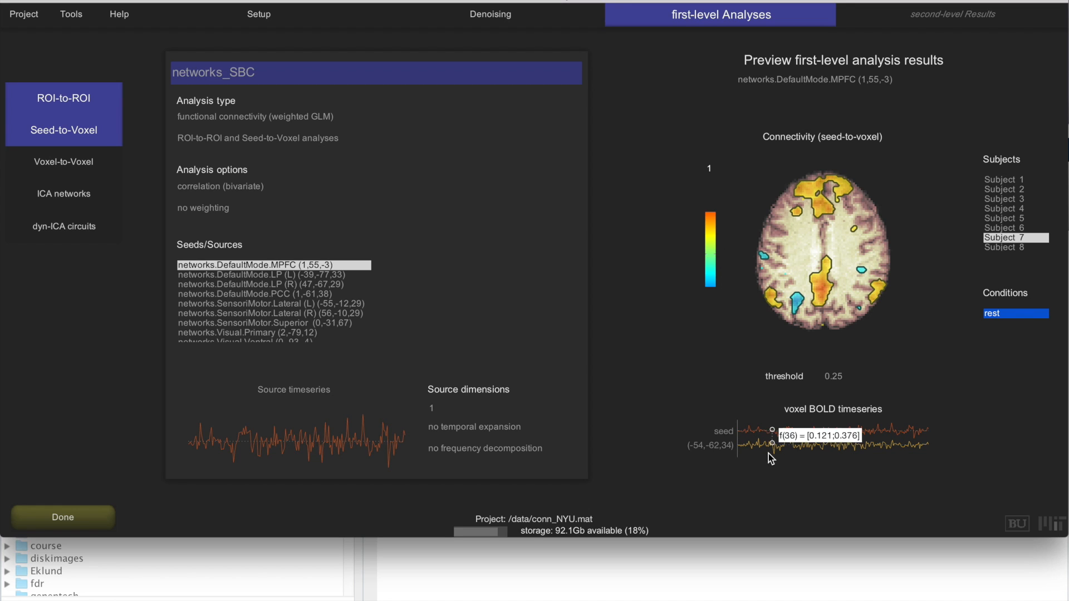
mouse_move(849, 438)
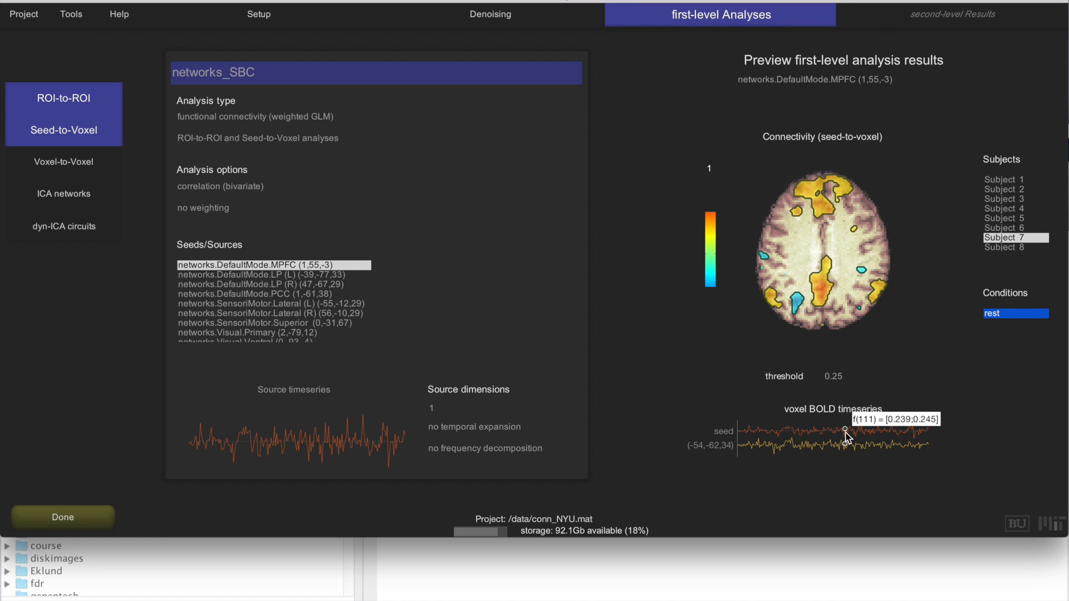
mouse_move(771, 303)
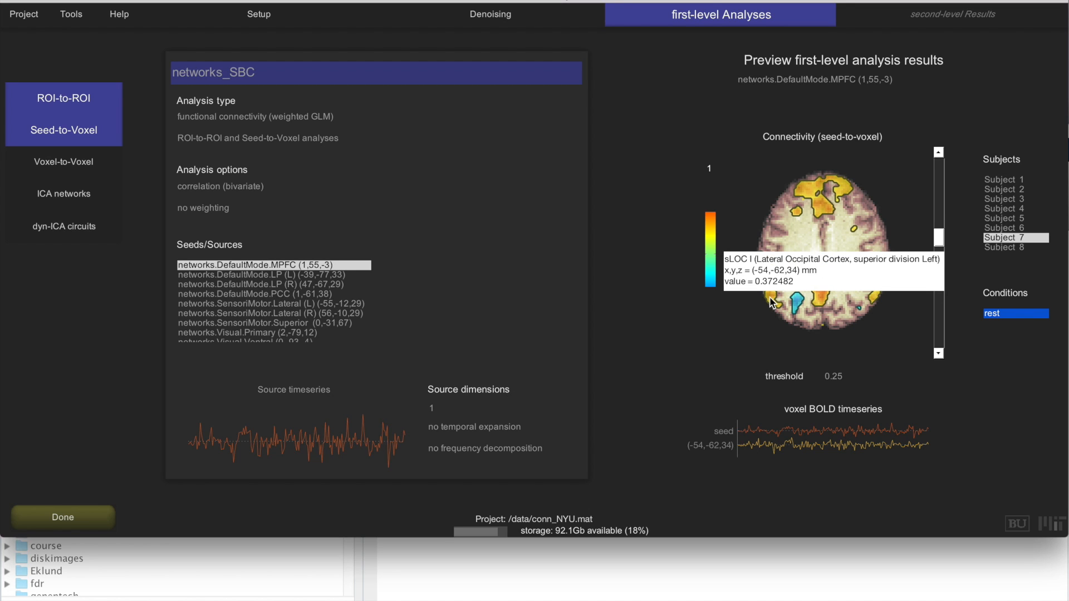
mouse_move(884, 443)
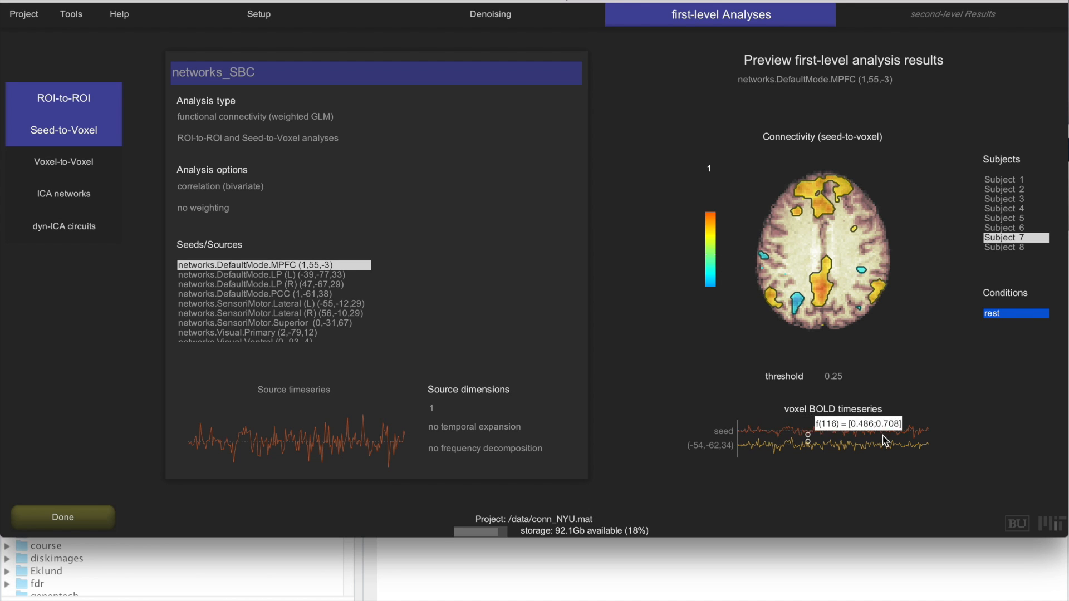
mouse_move(882, 441)
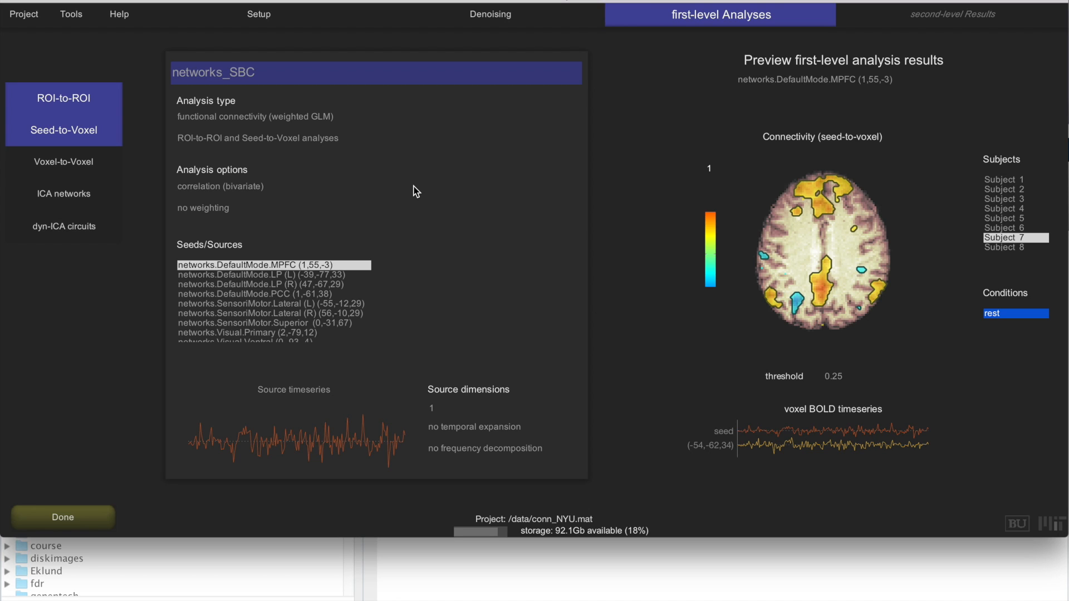
mouse_move(203, 399)
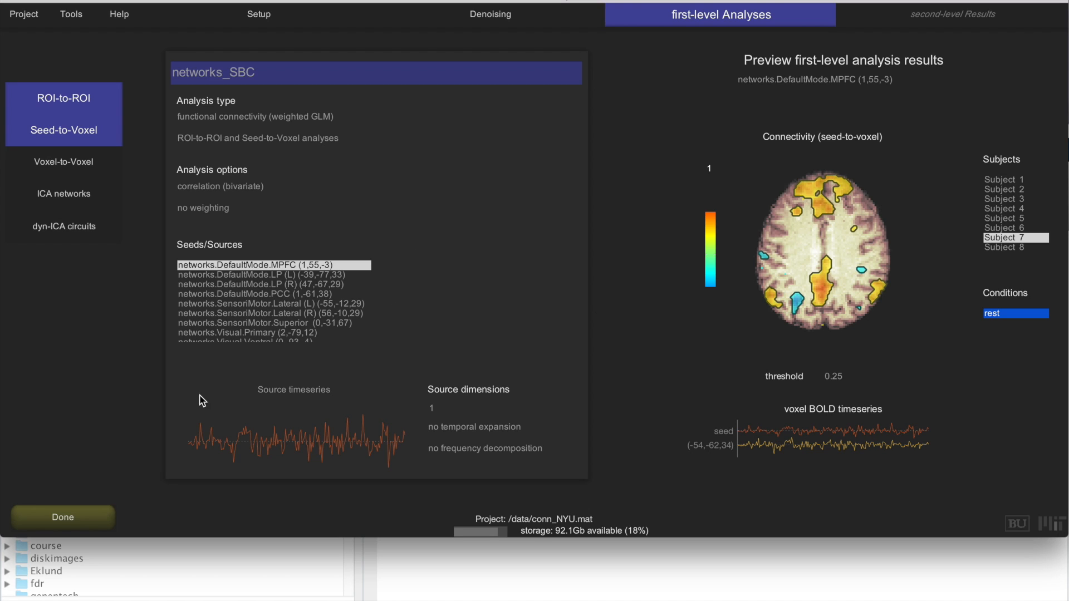
mouse_move(63, 517)
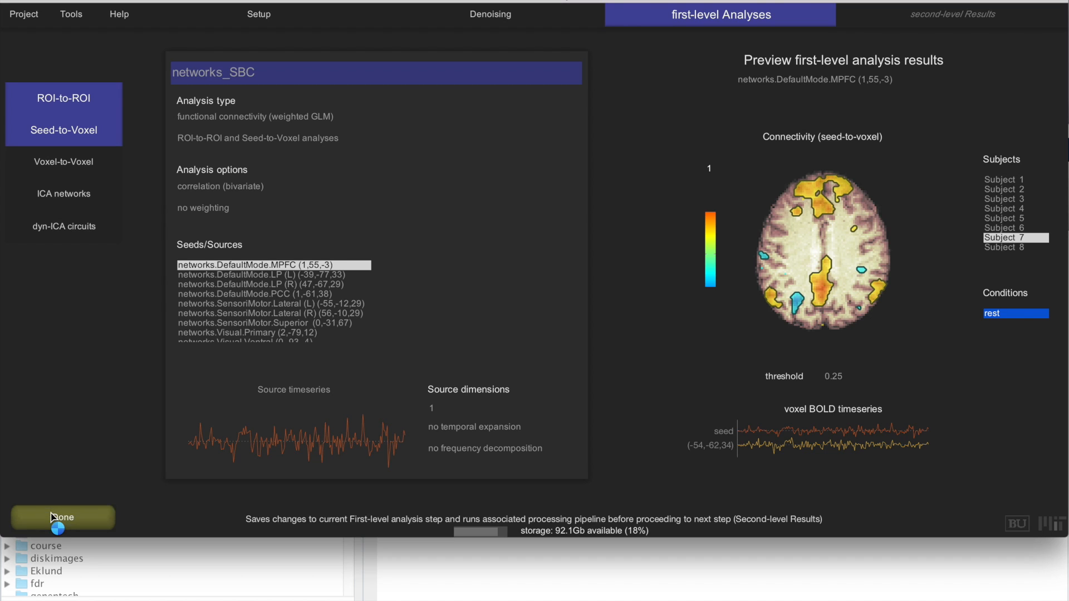
Step: Finish first-level setup with Done and start processing for all subjects and conditions
click(62, 517)
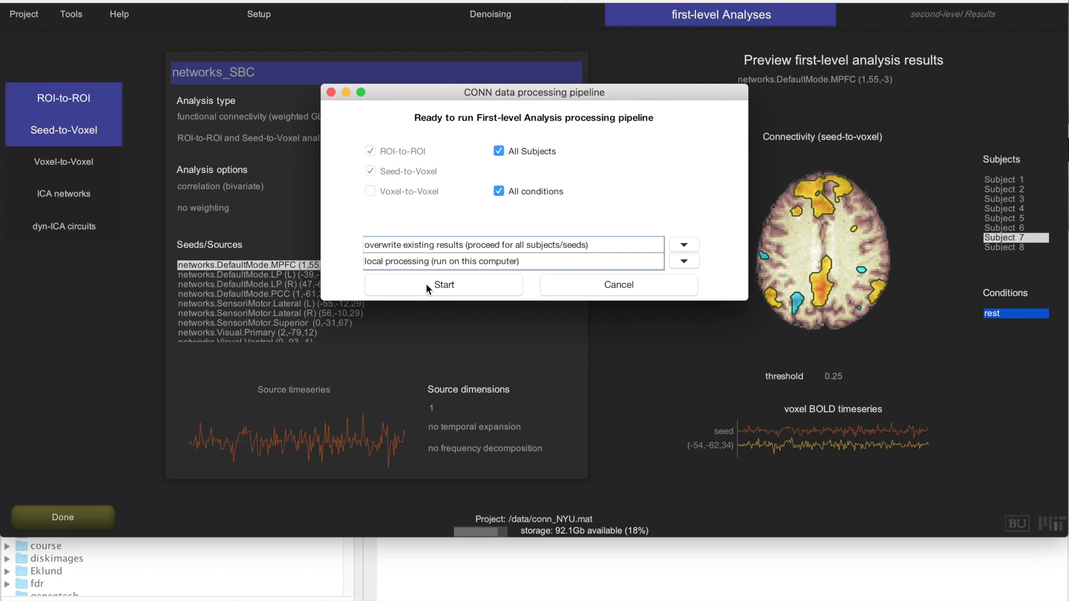
click(444, 284)
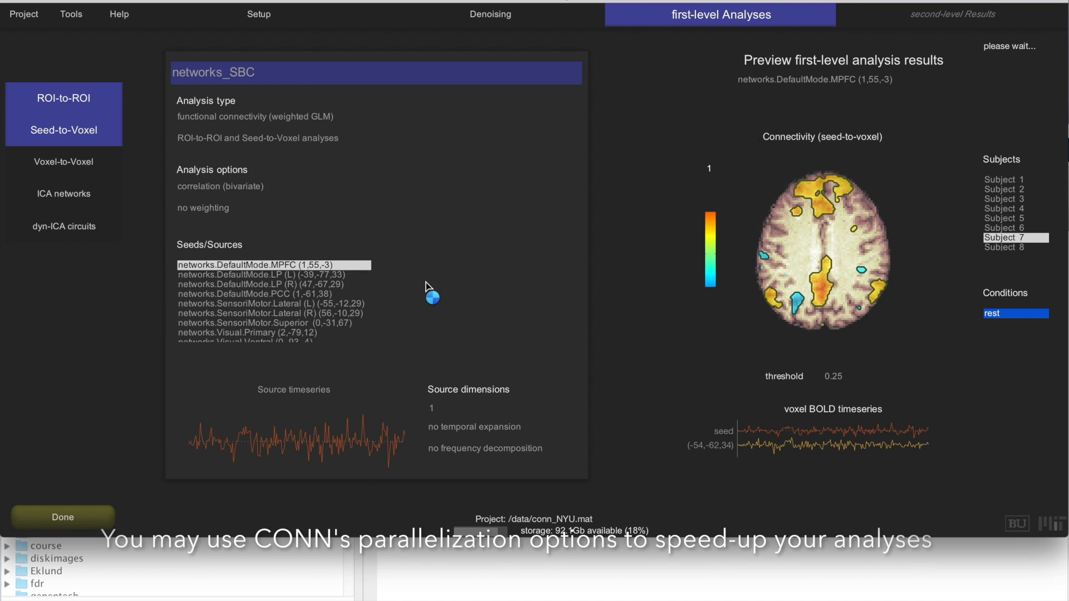
click(63, 517)
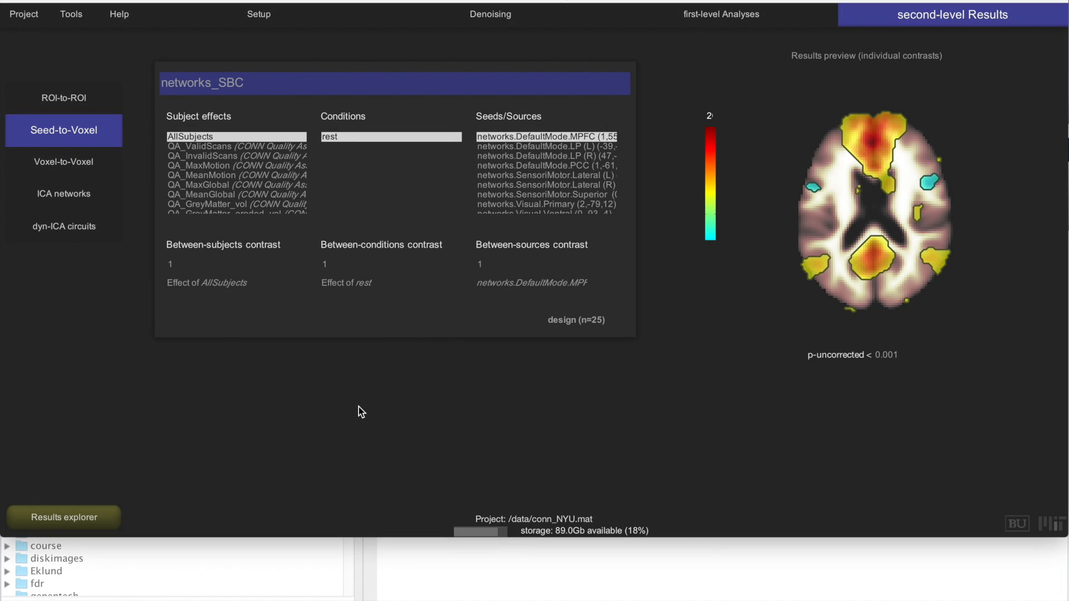
Step: Select the networks.DefaultMode.MPFC seed to preview the AllSubjects rest group map
click(874, 174)
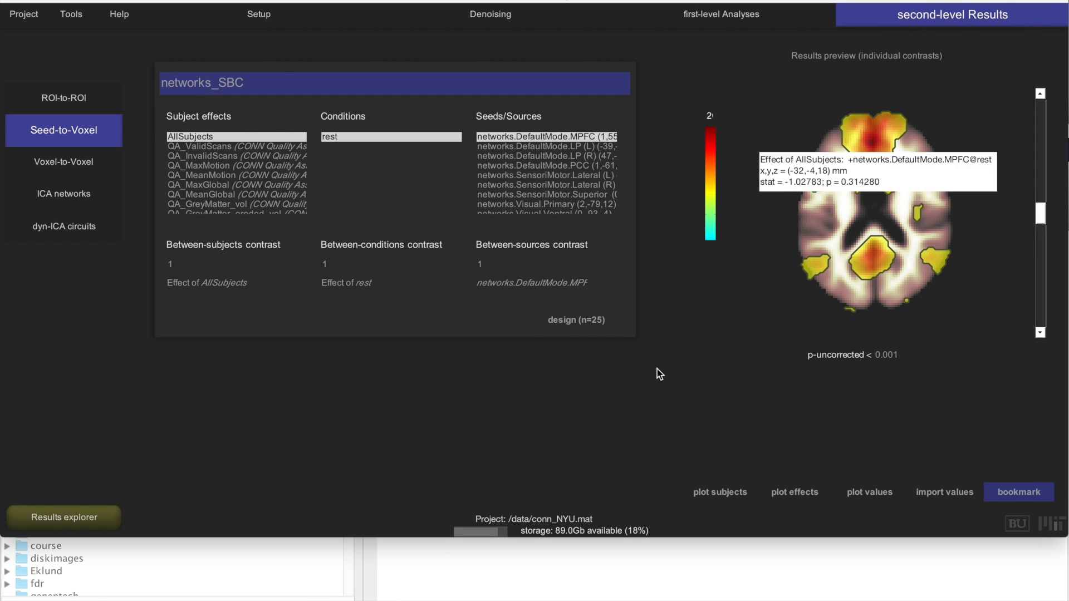
mouse_move(535, 424)
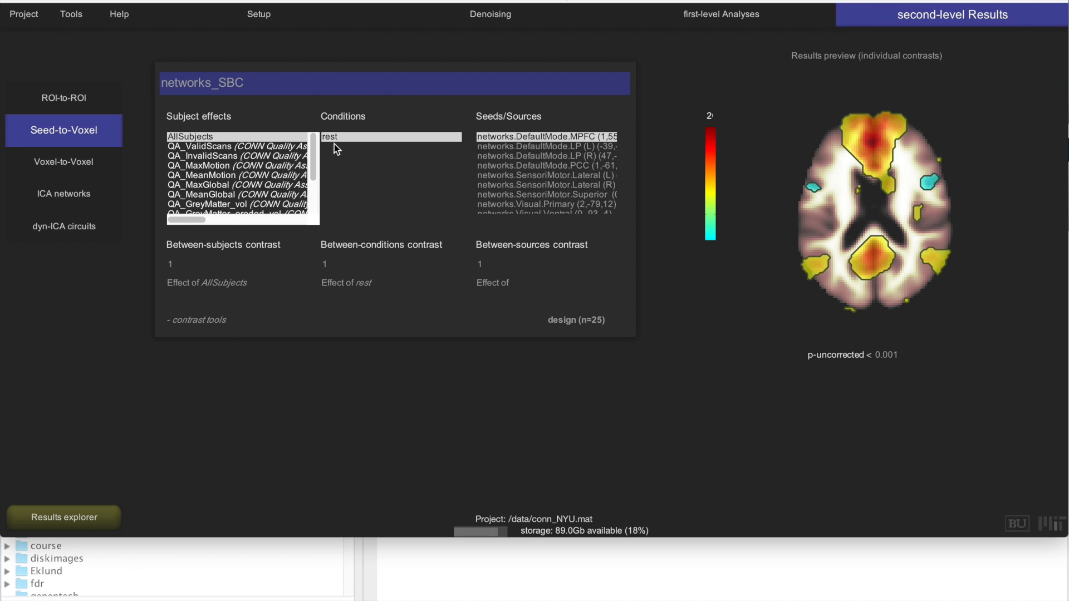
click(330, 137)
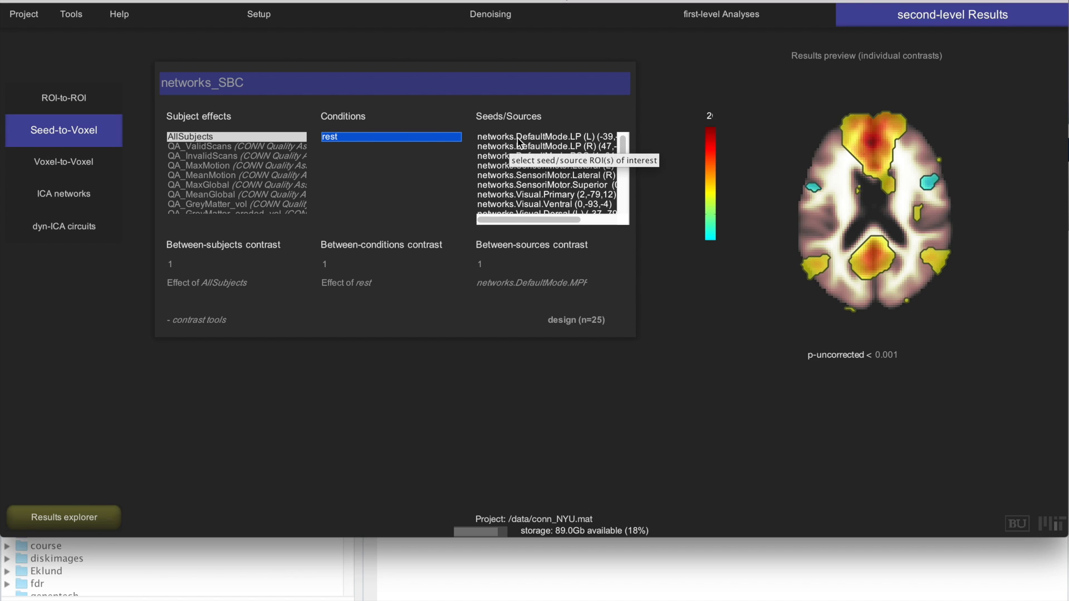
click(545, 146)
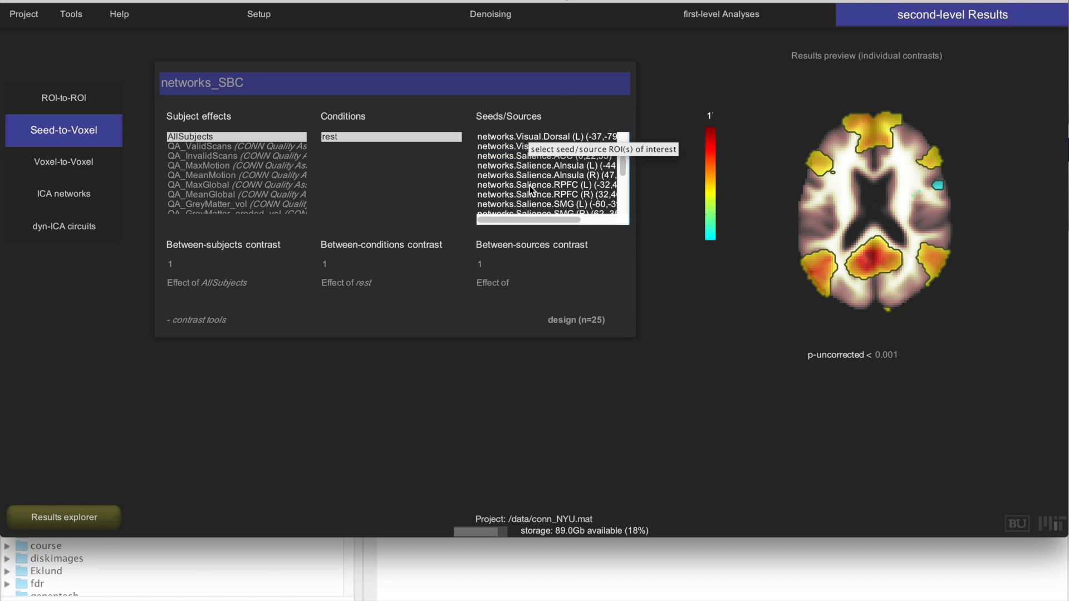
click(543, 165)
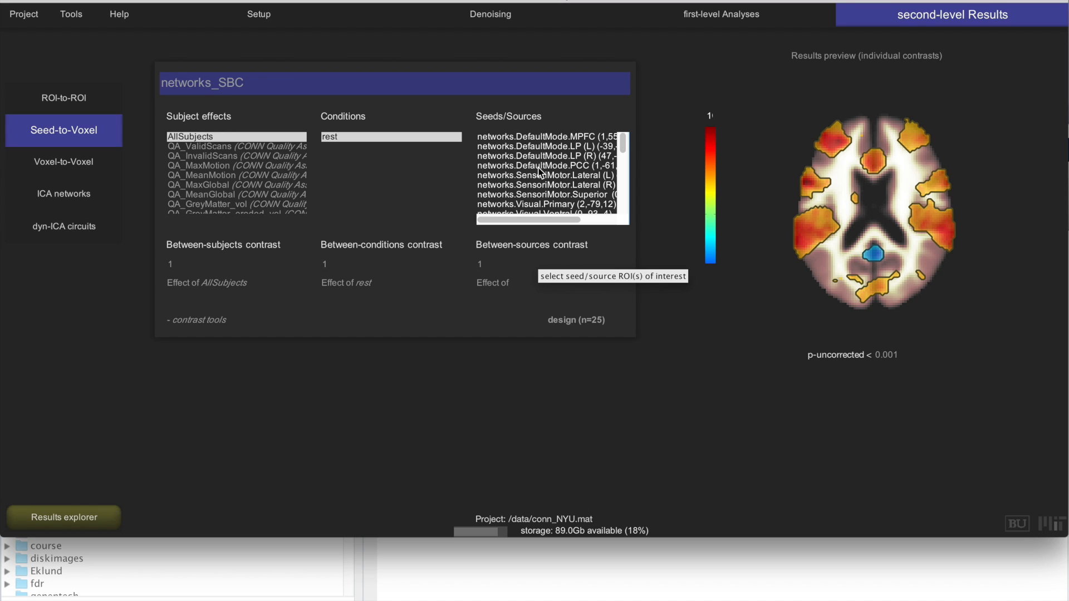
click(546, 136)
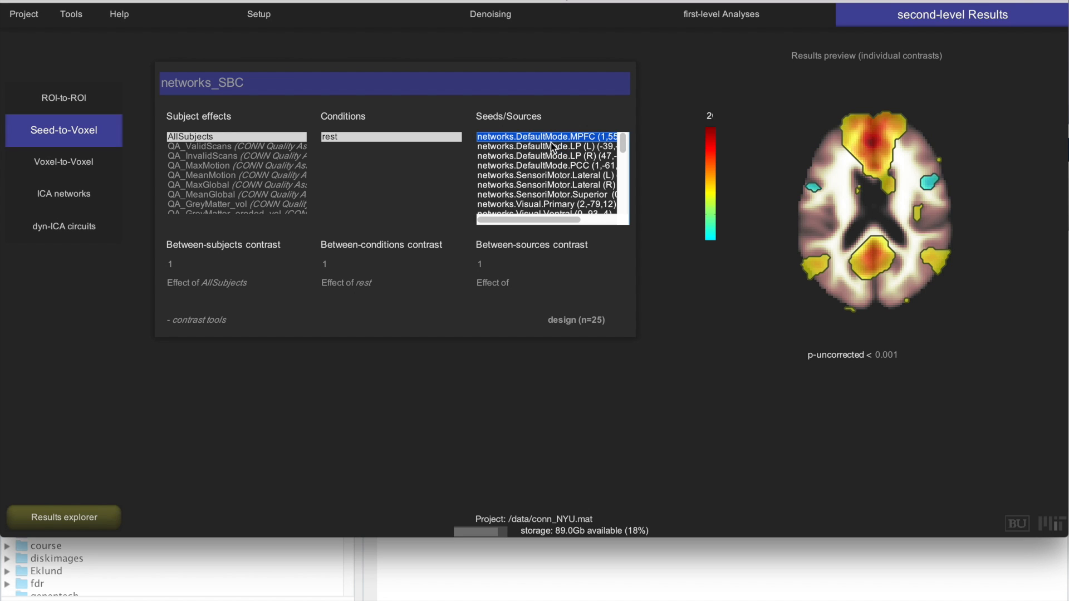
click(545, 164)
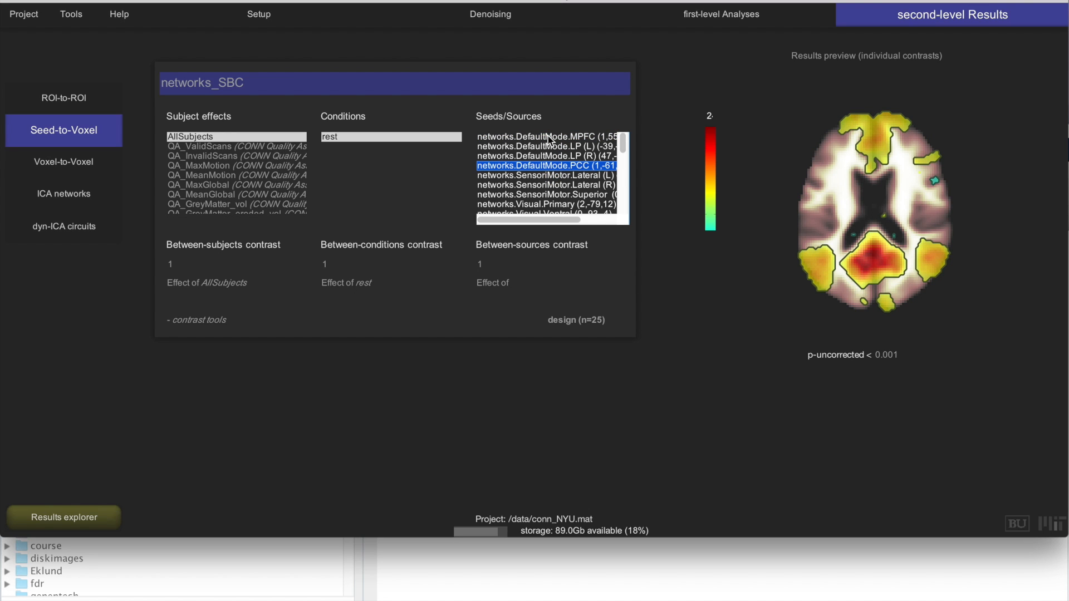
click(546, 135)
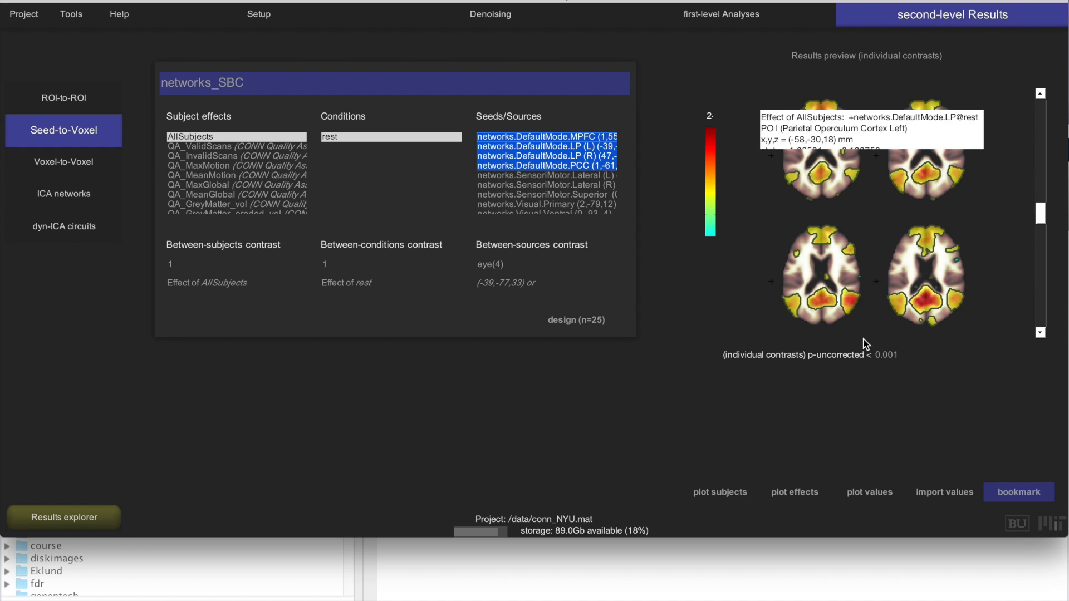
click(543, 135)
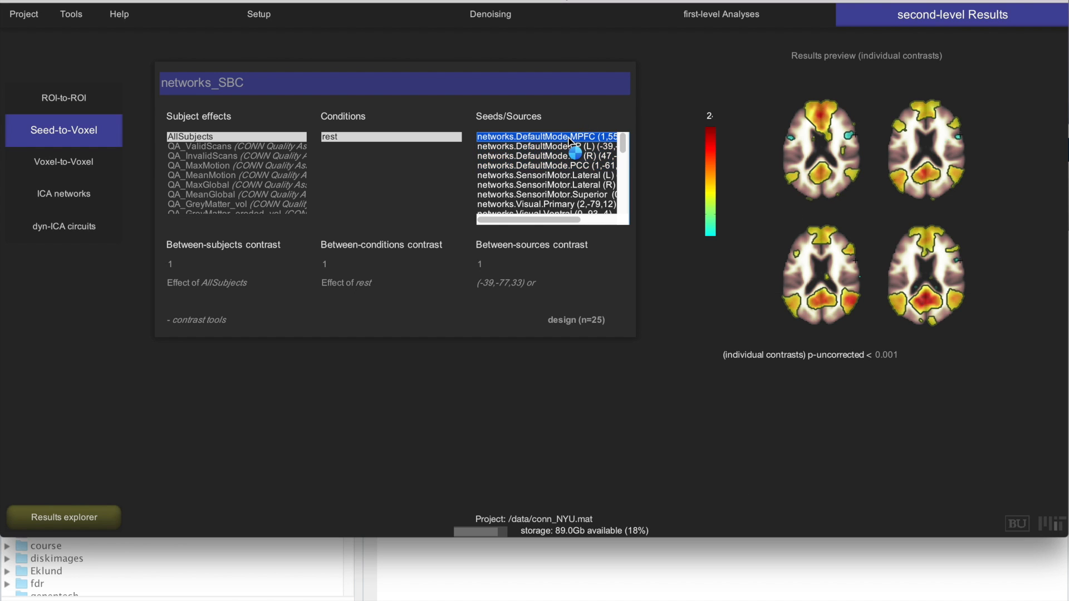
click(546, 135)
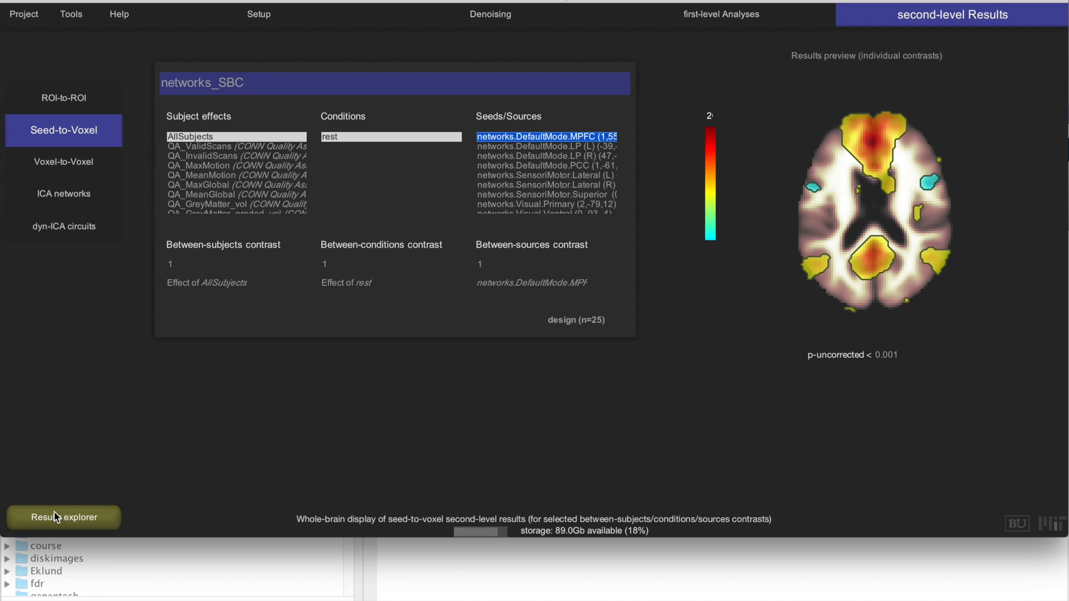
Step: Explore MPFC whole-brain results with height 0.001, cluster 0.05 thresholds as a two-sided contrast
click(63, 517)
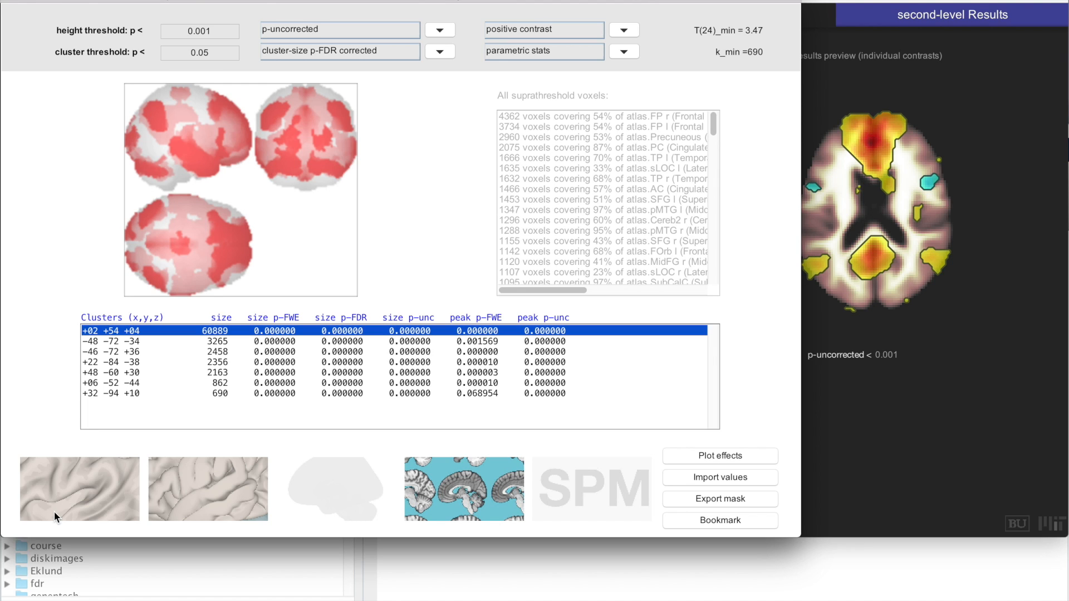
mouse_move(208, 44)
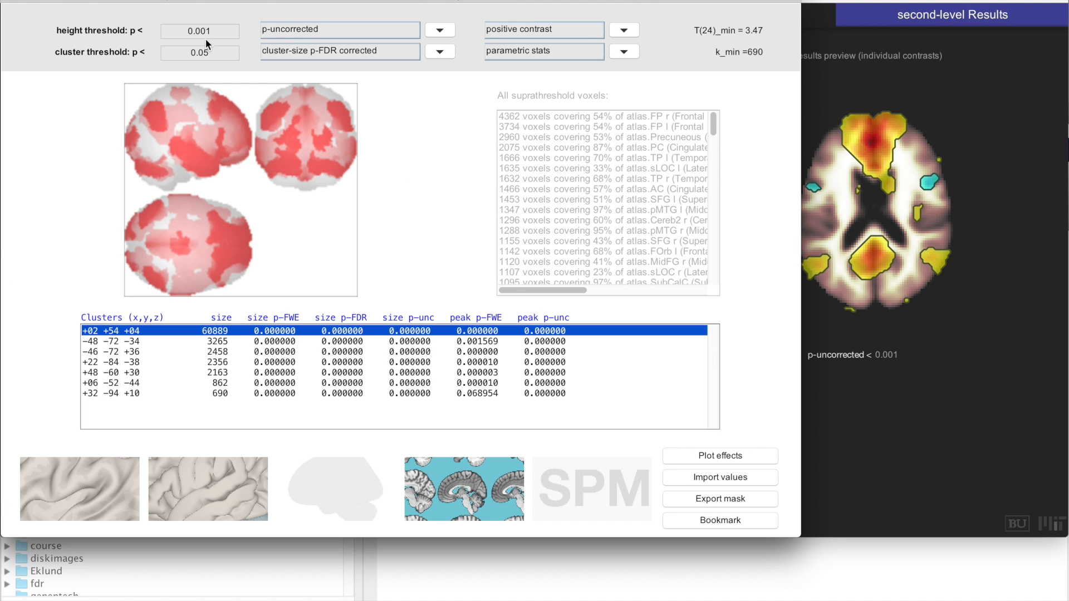
click(200, 31)
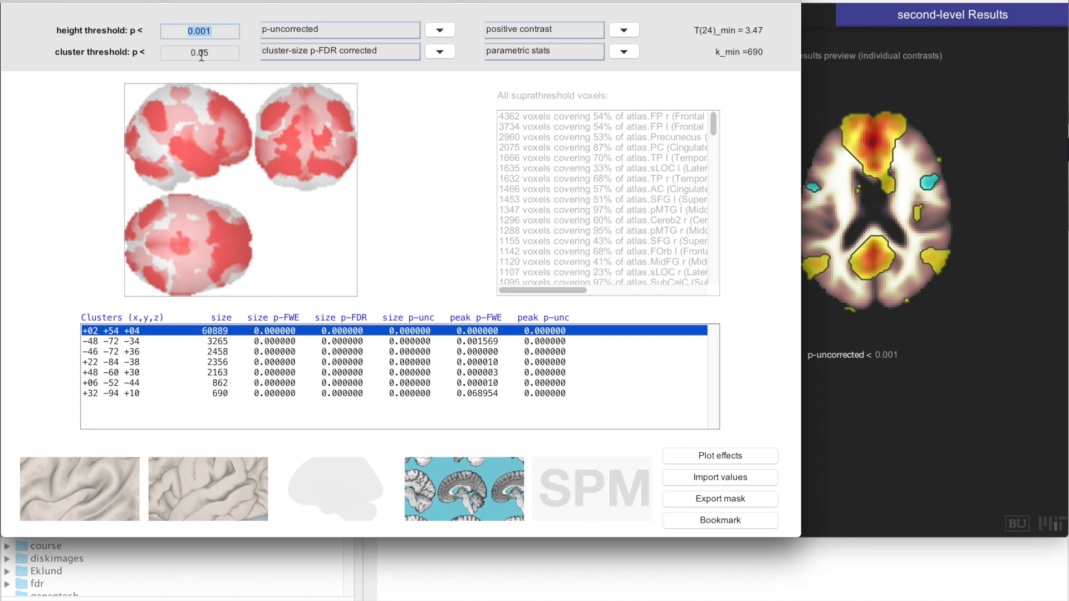
click(200, 52)
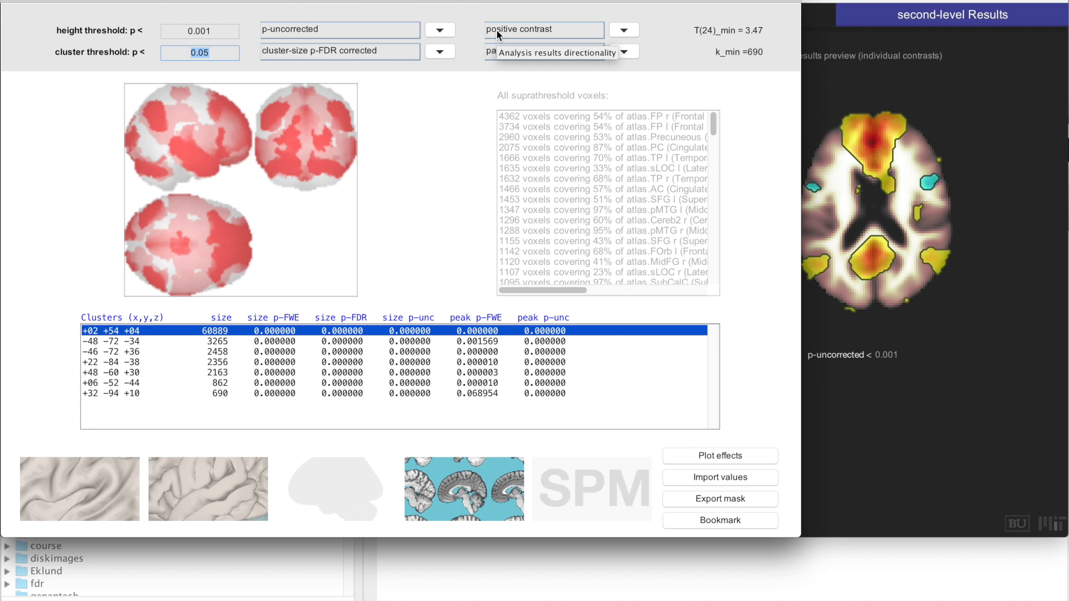
click(620, 29)
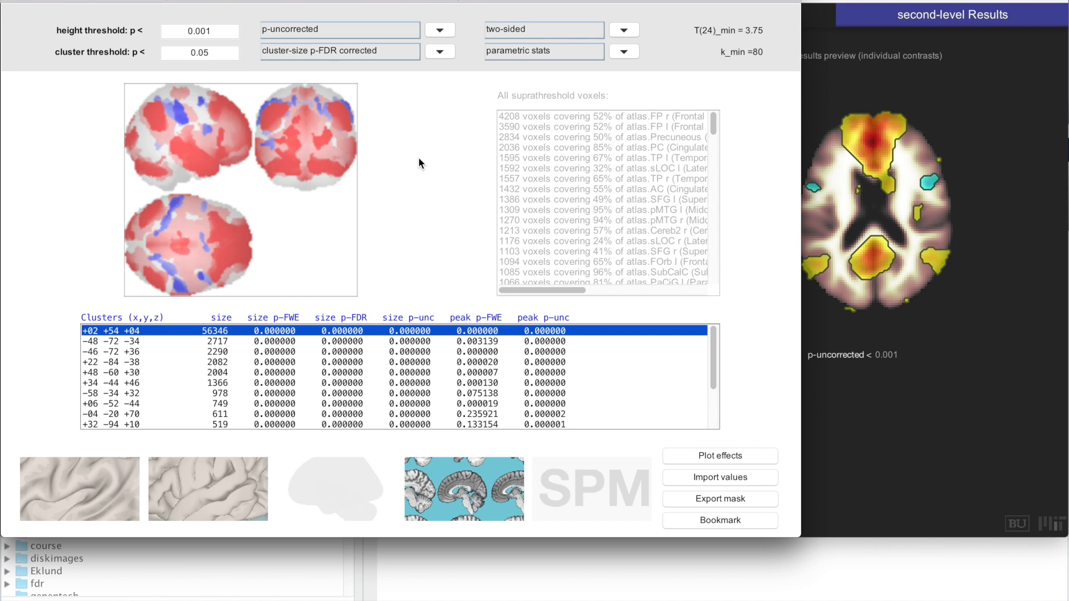
mouse_move(424, 151)
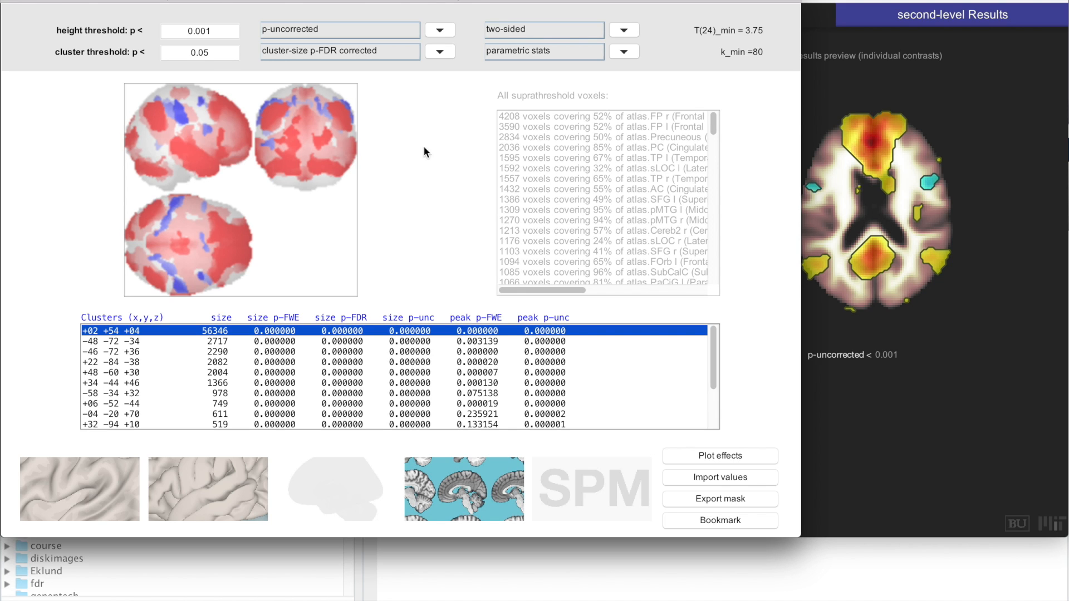
mouse_move(402, 211)
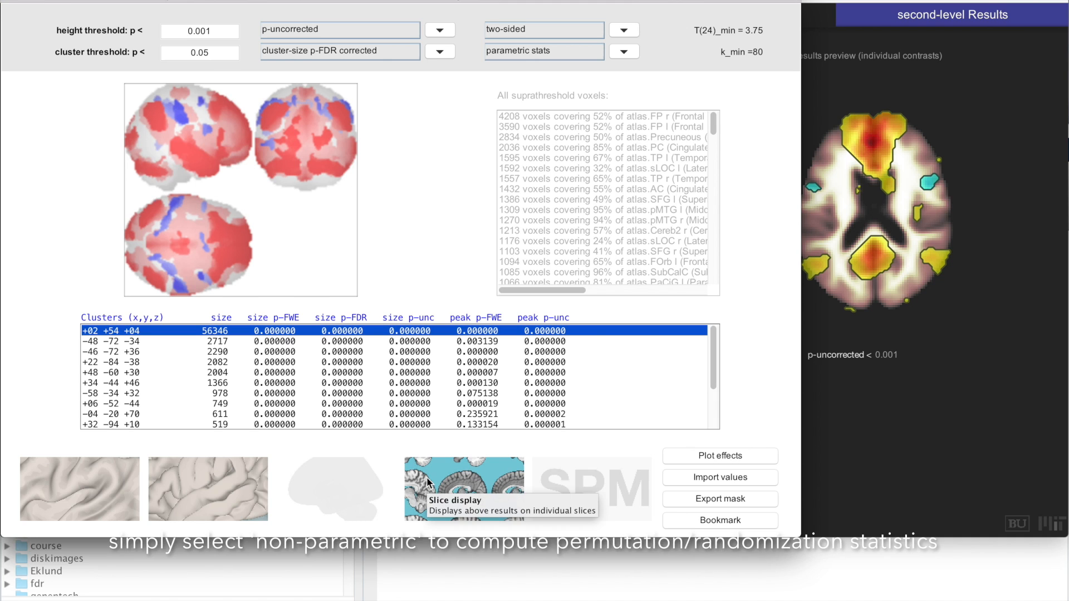
Step: Show the two-sided MPFC results on a grid of nine axial brain slices
click(463, 489)
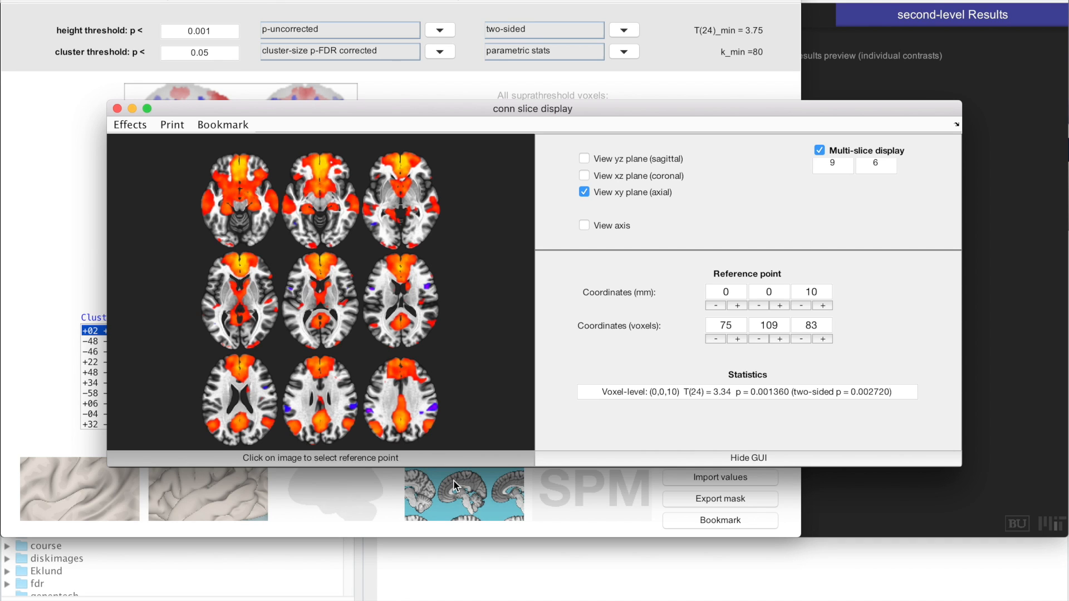
mouse_move(409, 353)
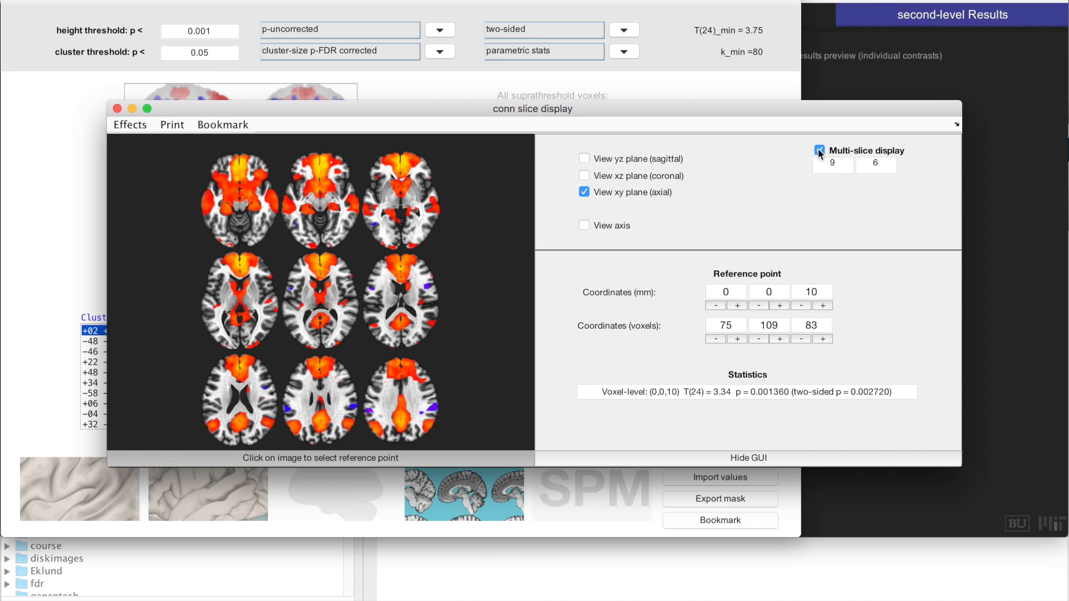
click(820, 150)
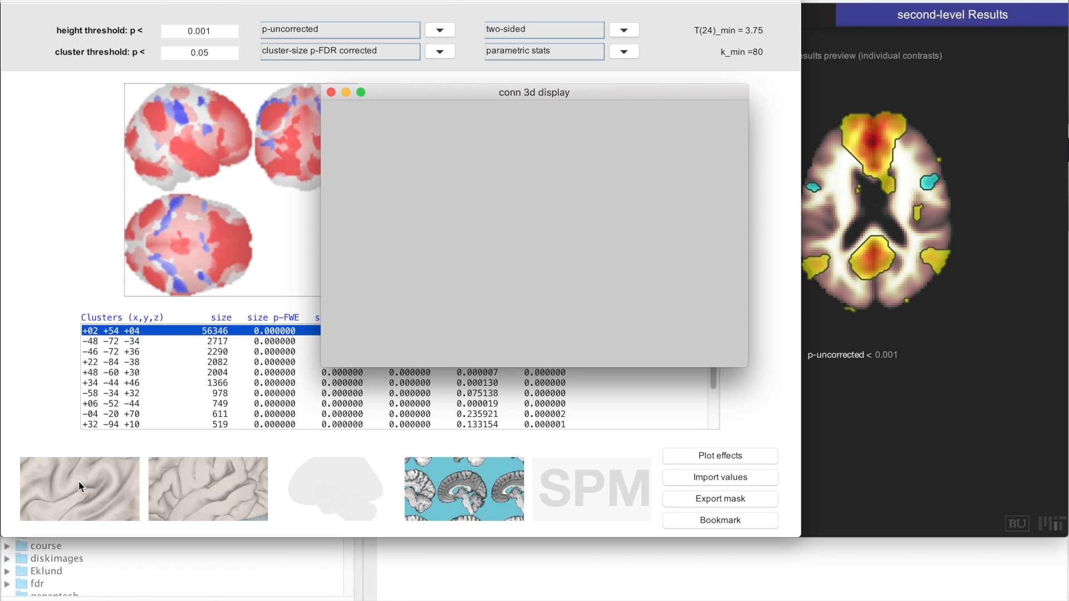
mouse_move(386, 299)
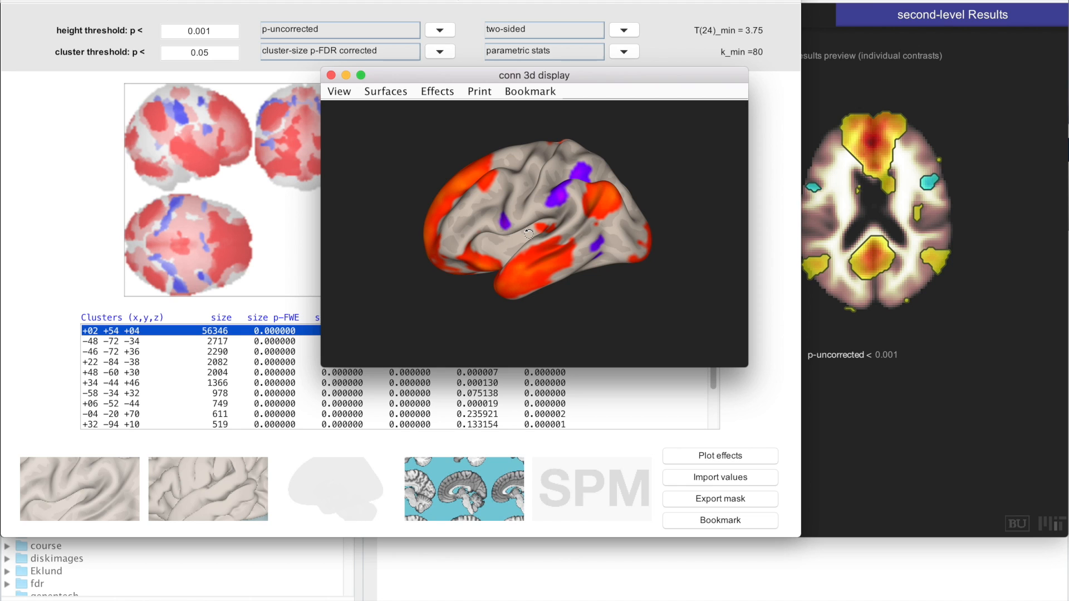
mouse_move(381, 100)
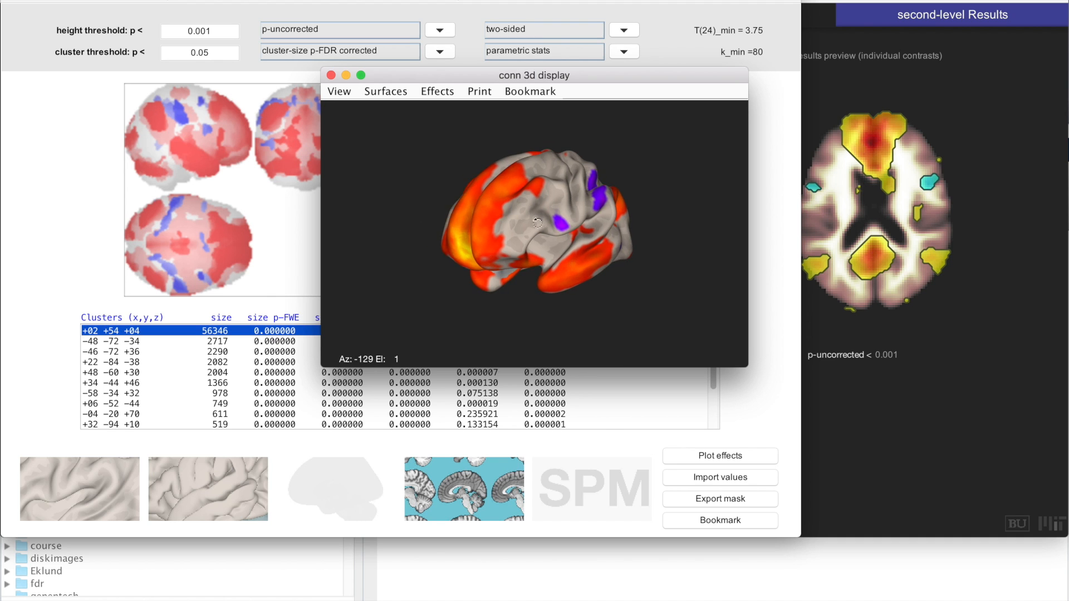
Step: Render the 3D MPFC results on a grey-matter brain surface via Surfaces > Brain surface
click(385, 90)
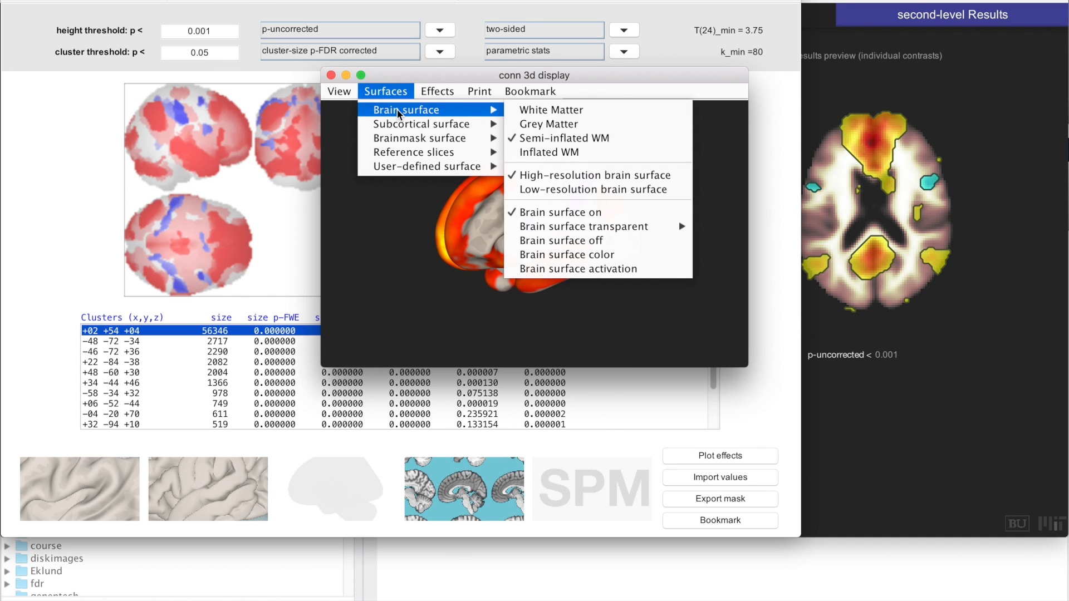
mouse_move(547, 124)
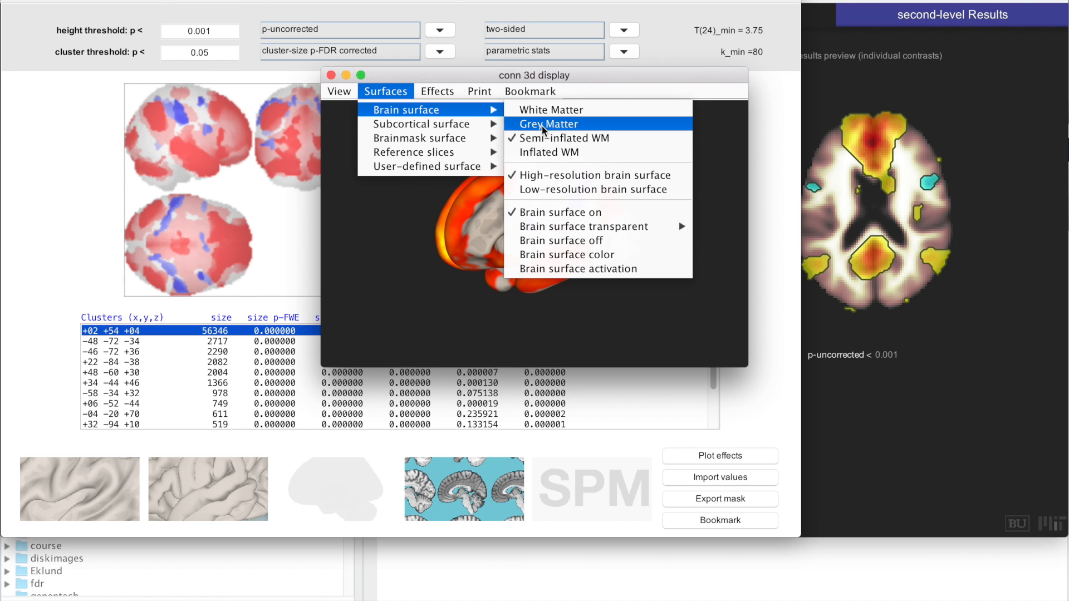
click(549, 123)
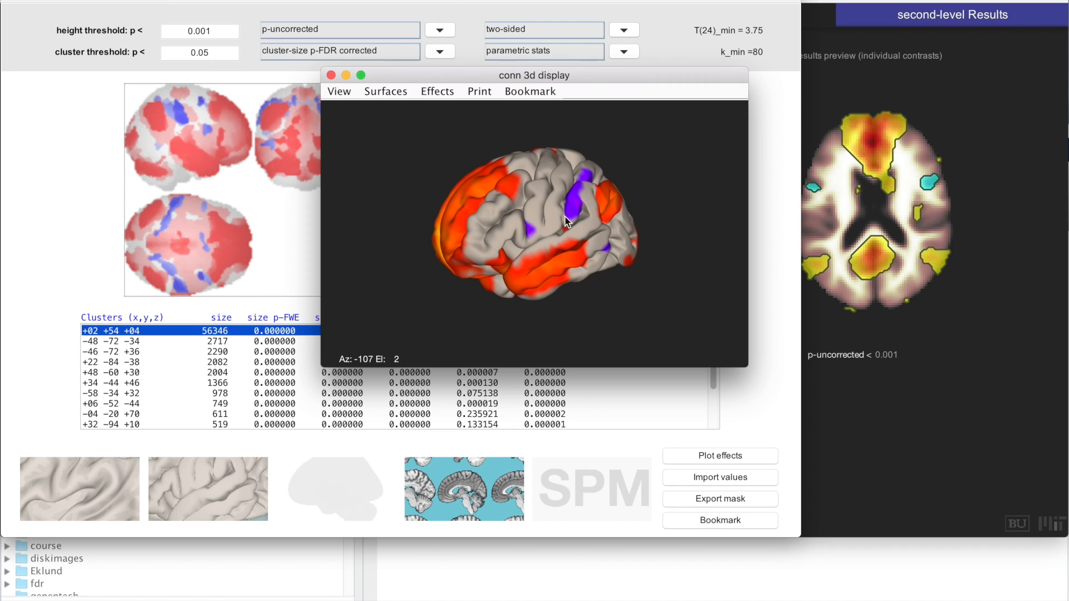
click(385, 90)
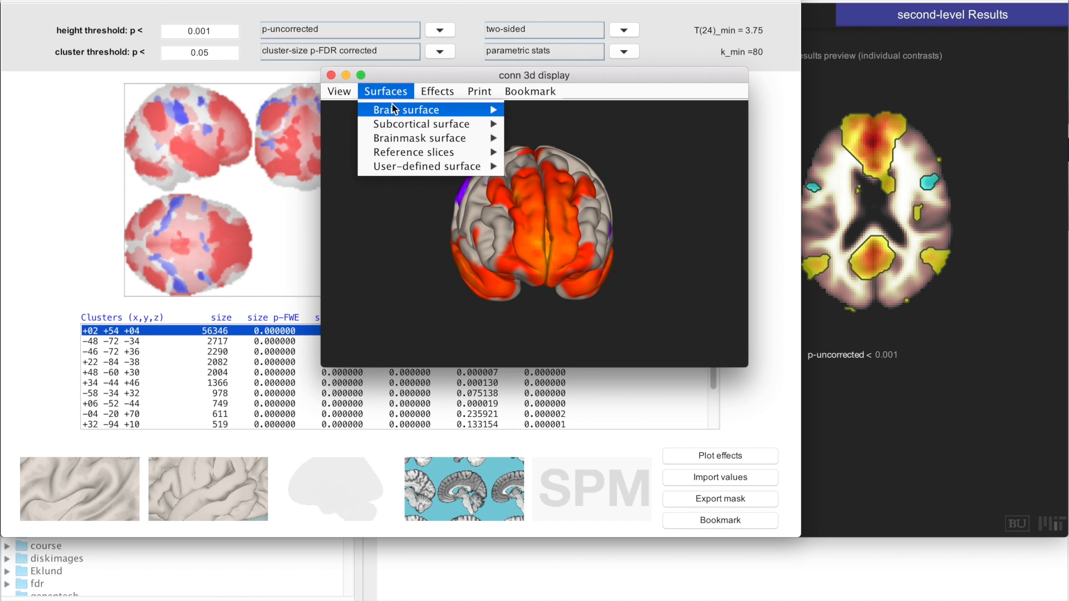
click(546, 140)
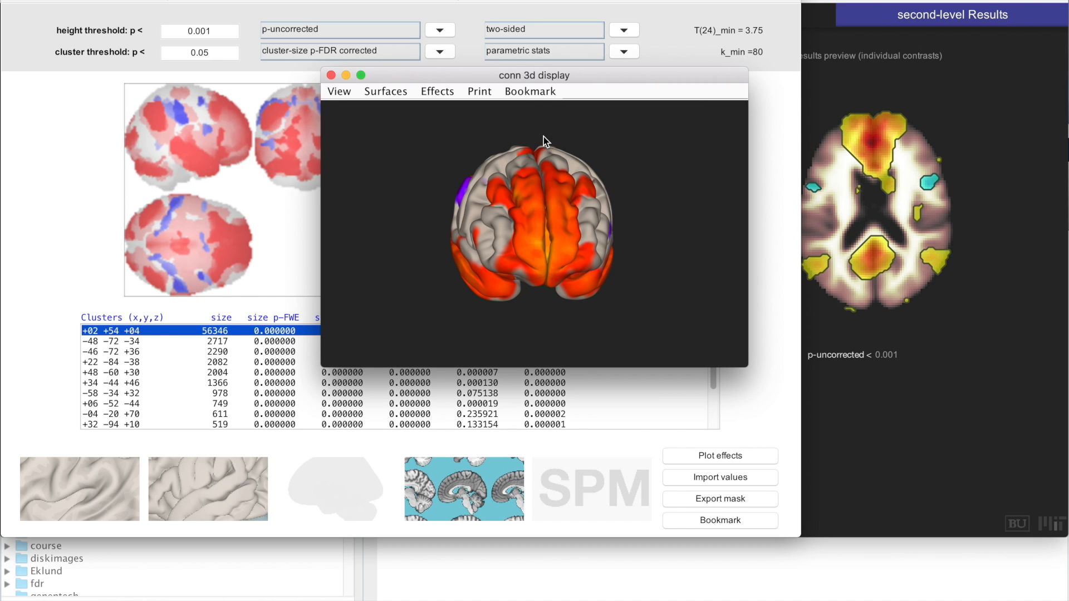